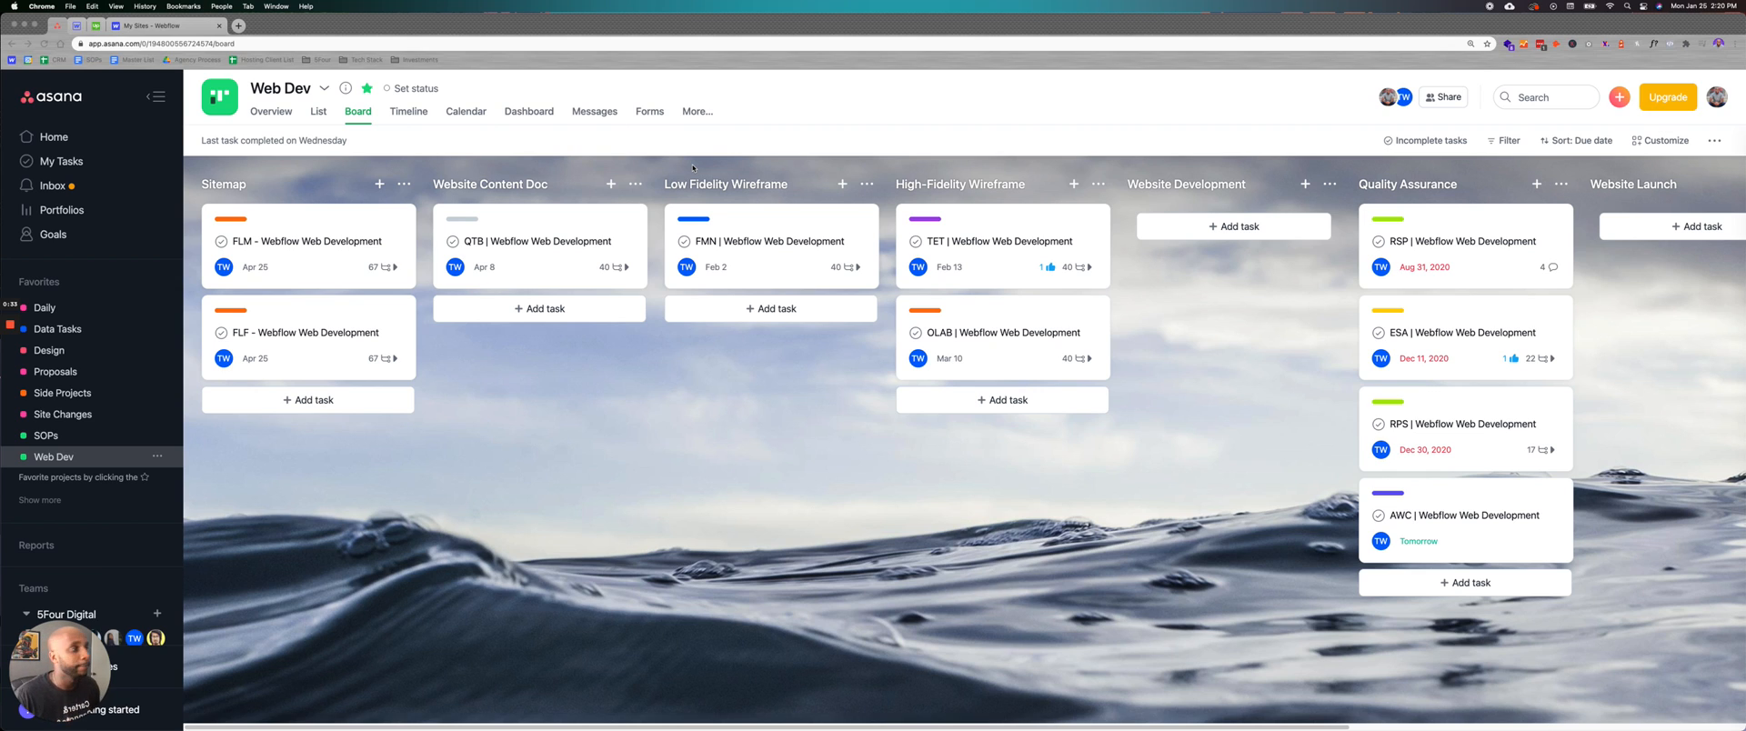
mouse_move(780, 396)
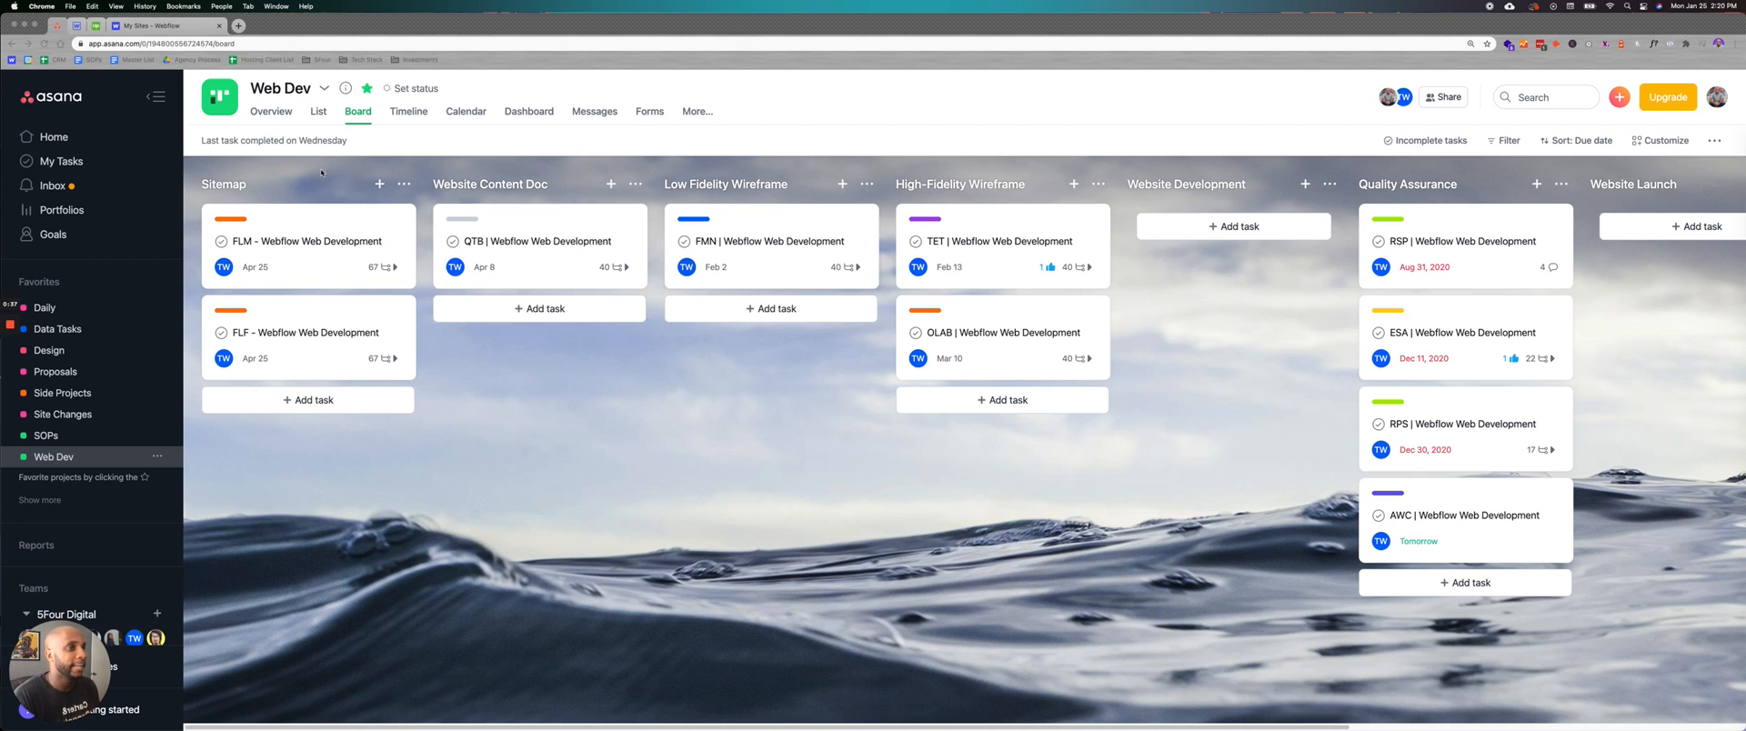
mouse_move(1535, 173)
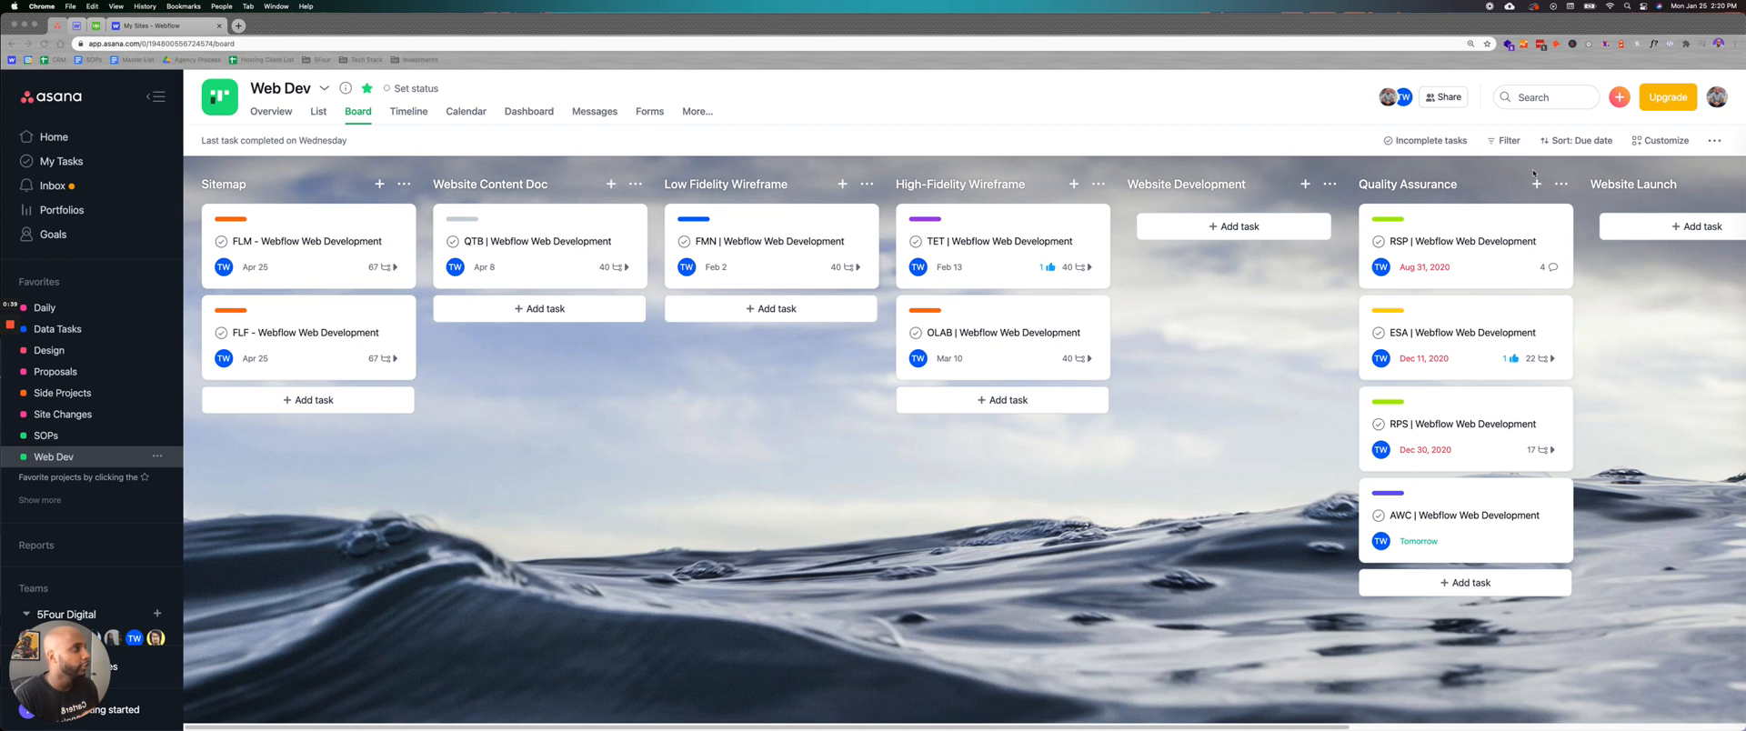
mouse_move(360, 300)
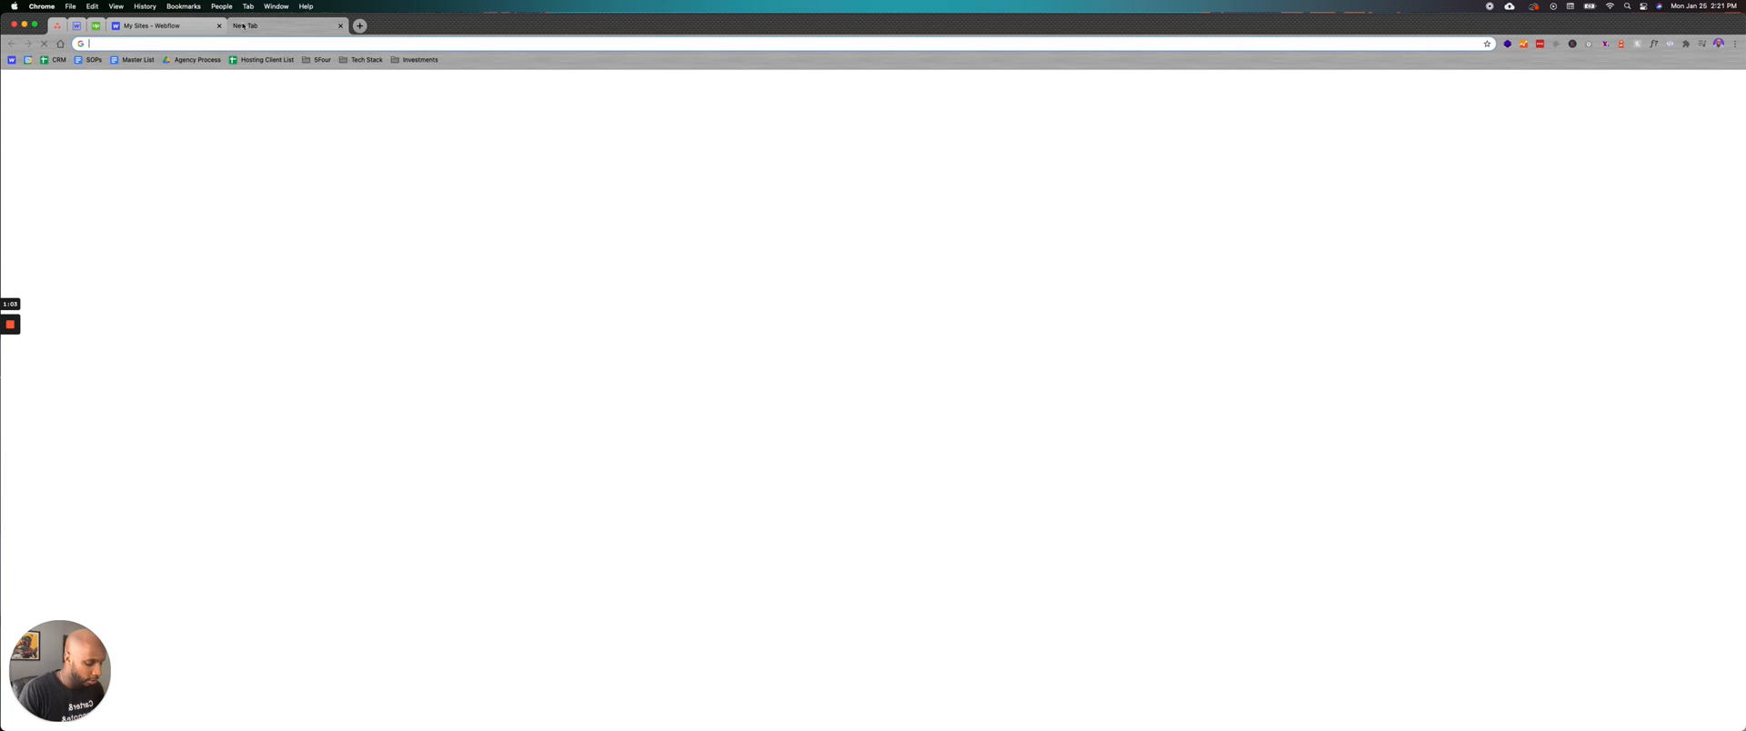
- Search Drive for 'low fidelity' and preview 1-Home.jpg zoomed in to read its header
text(low ide)
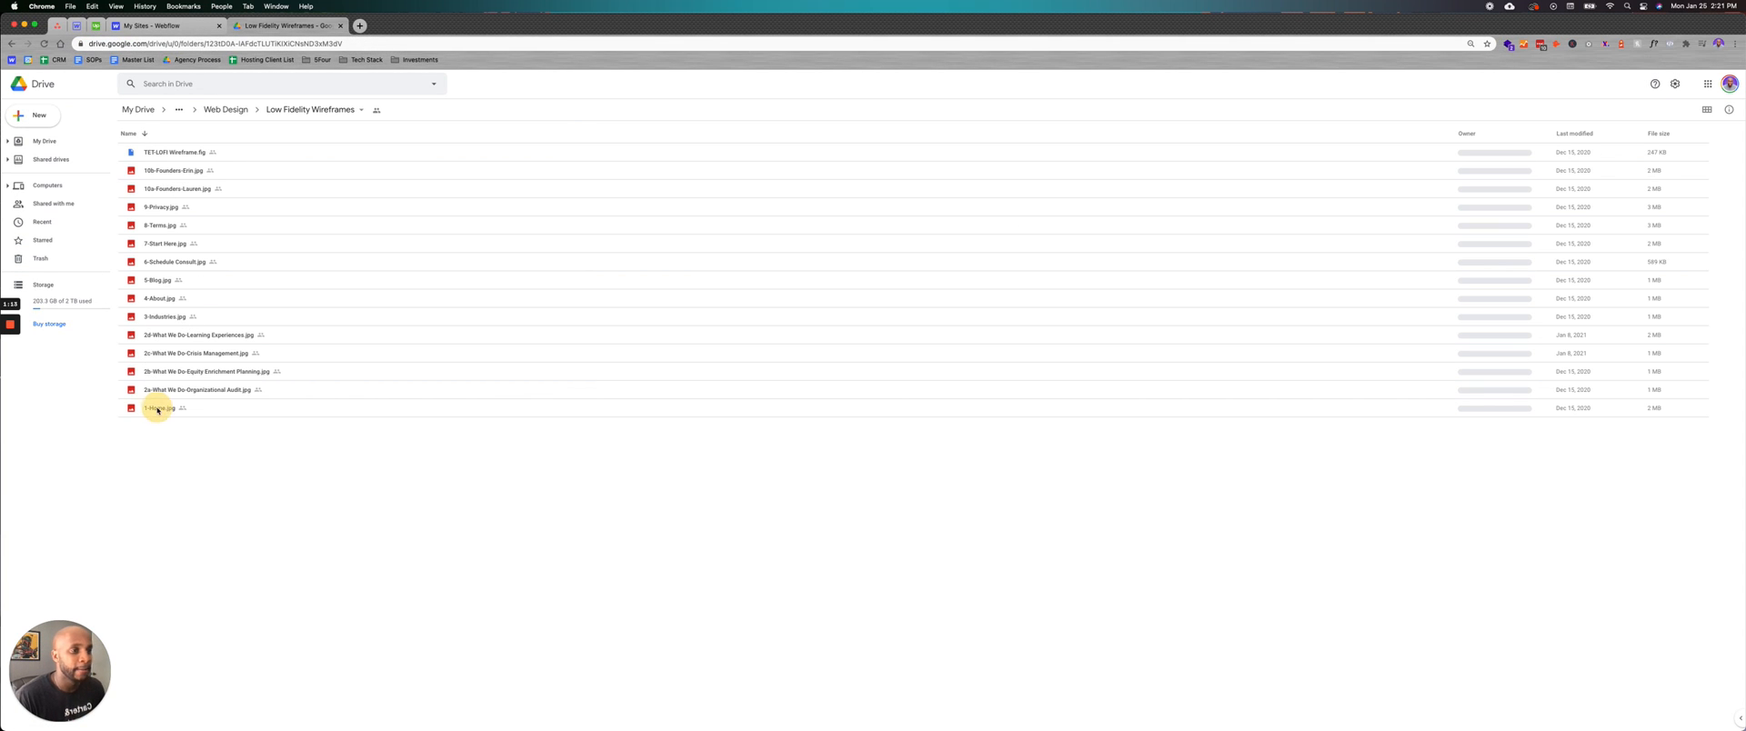
double_click(160, 409)
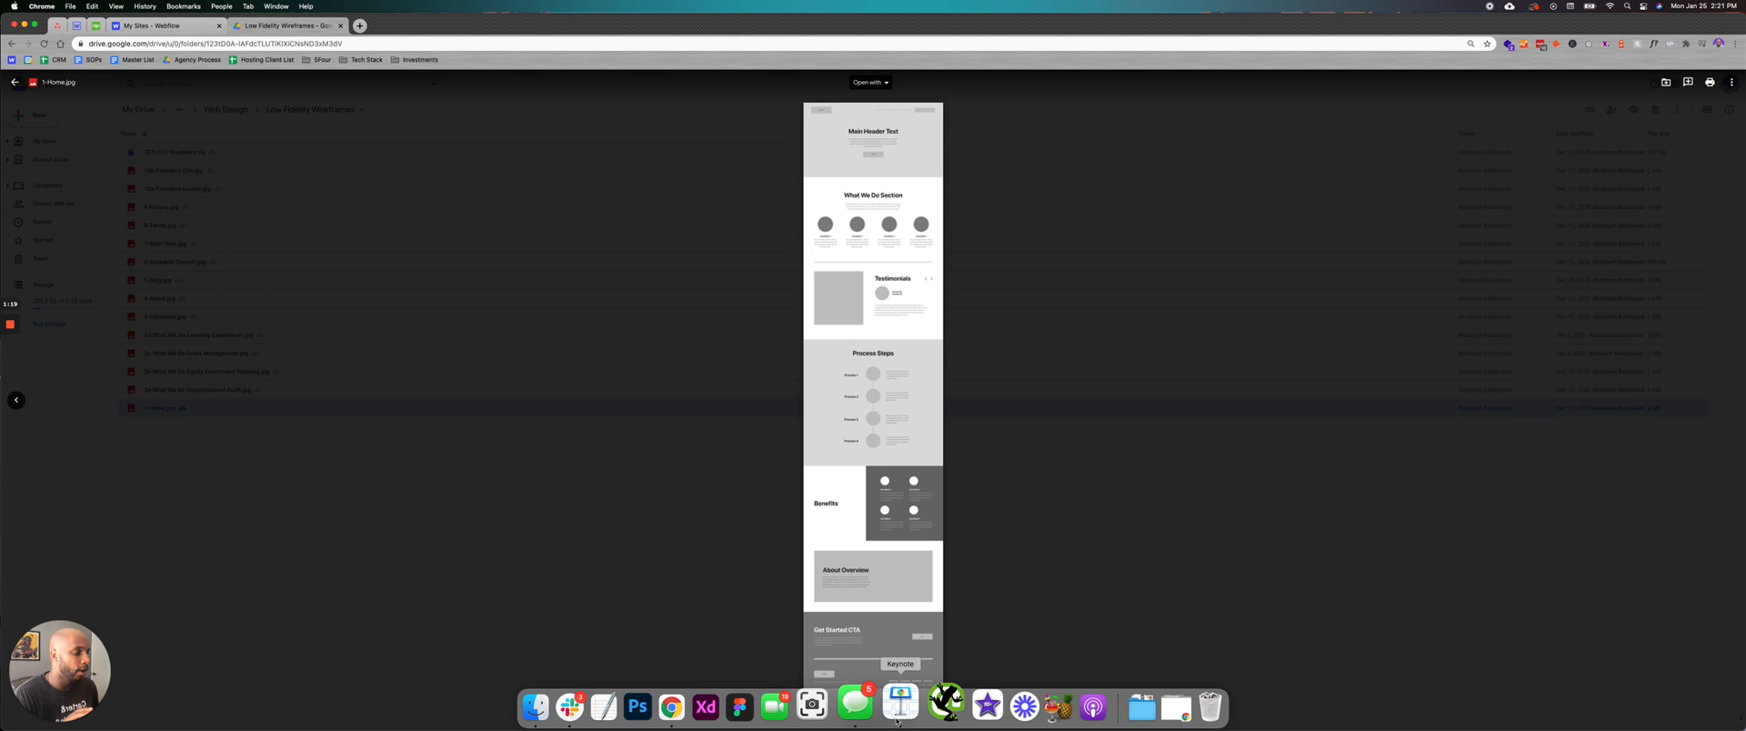
click(897, 714)
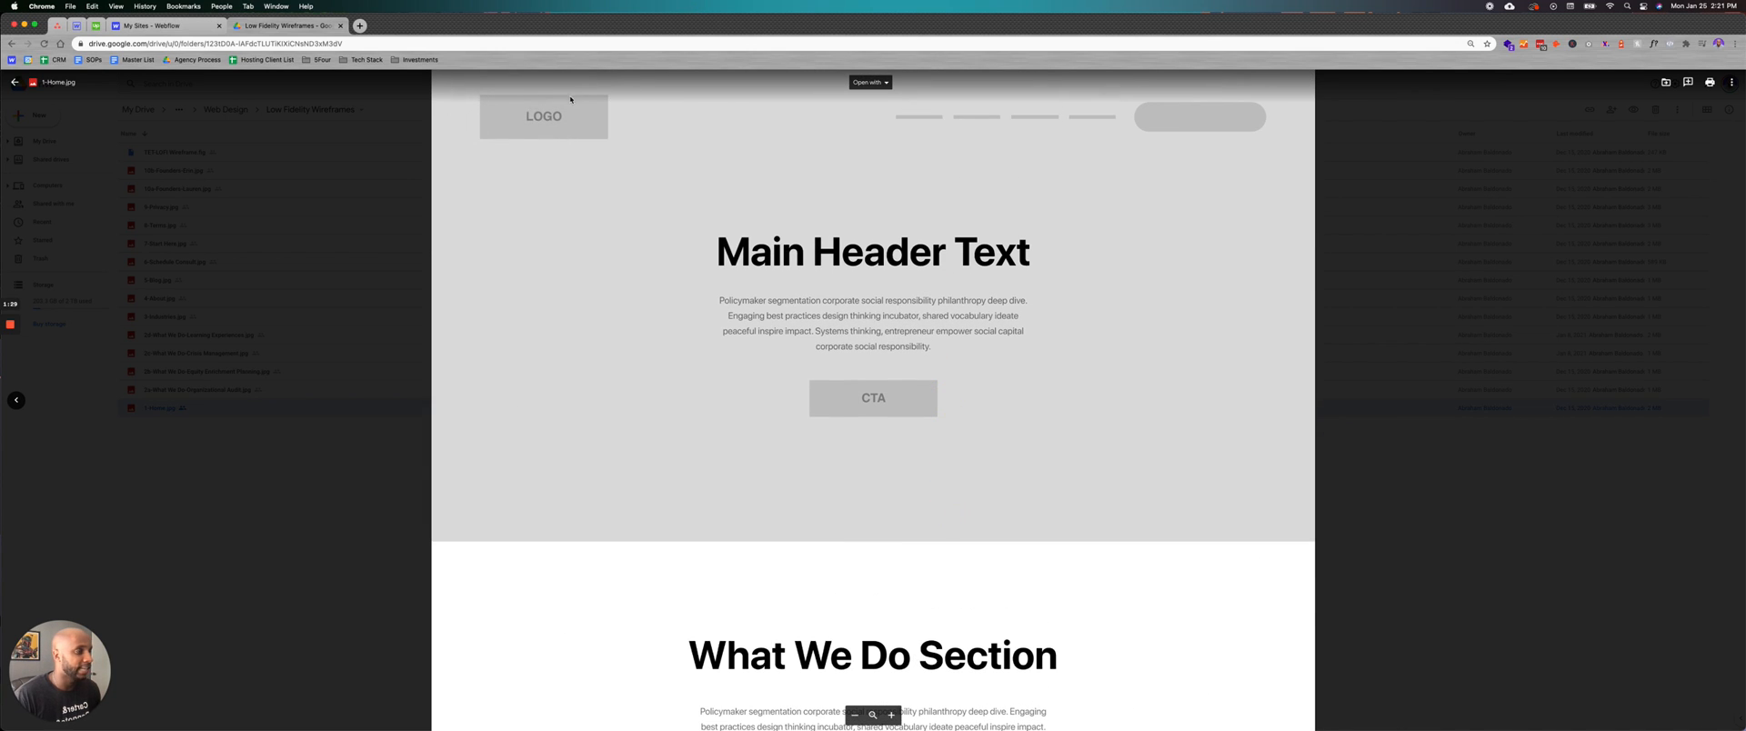
scroll(down, 3)
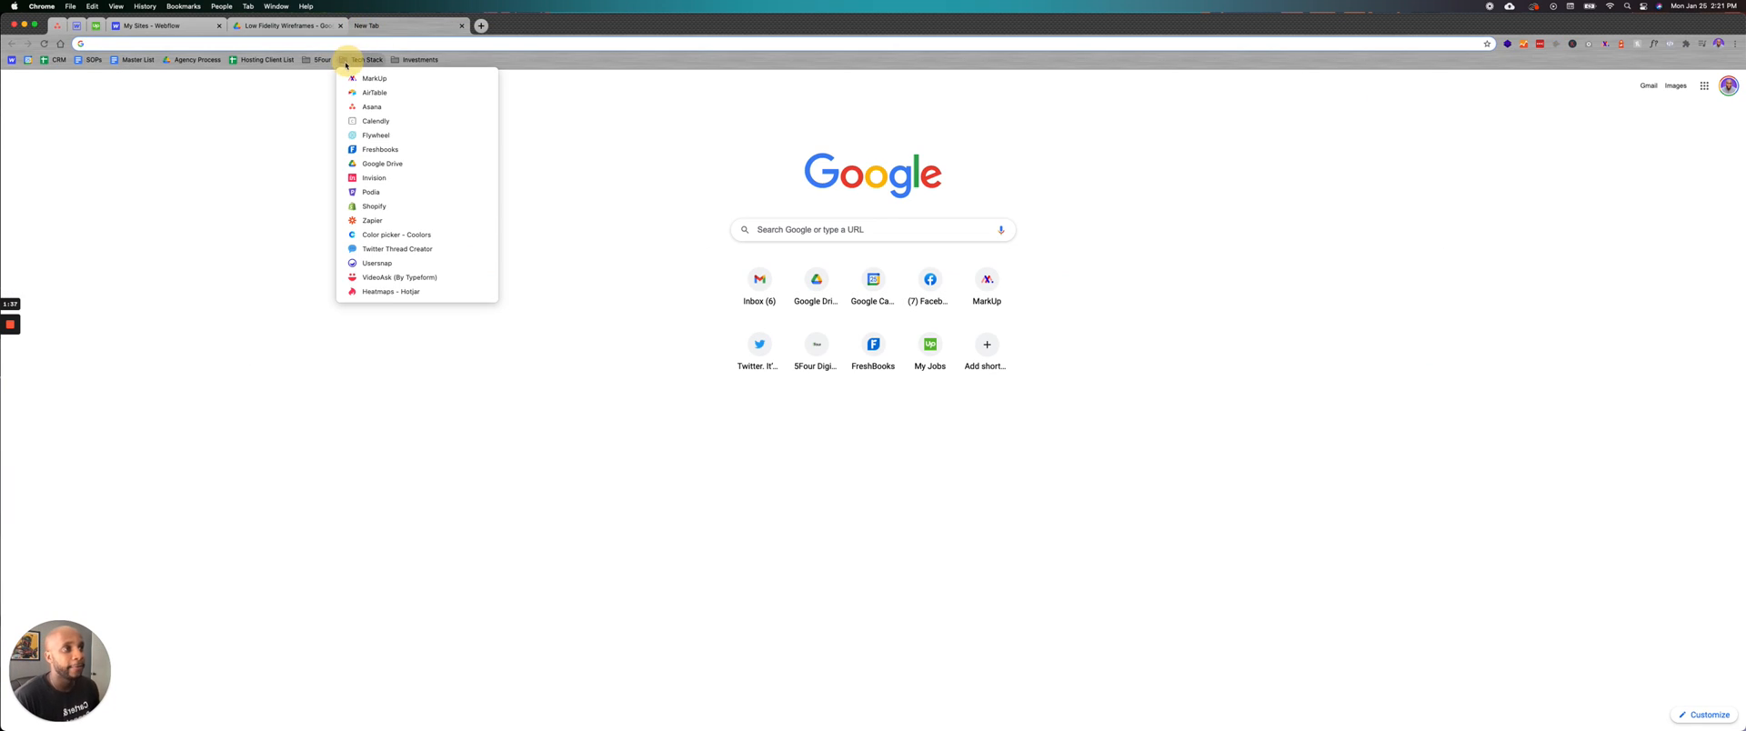
- Open the TET High Fidelity Wireframes Home design in MarkUp, fit horizontally, and scroll through it
click(375, 79)
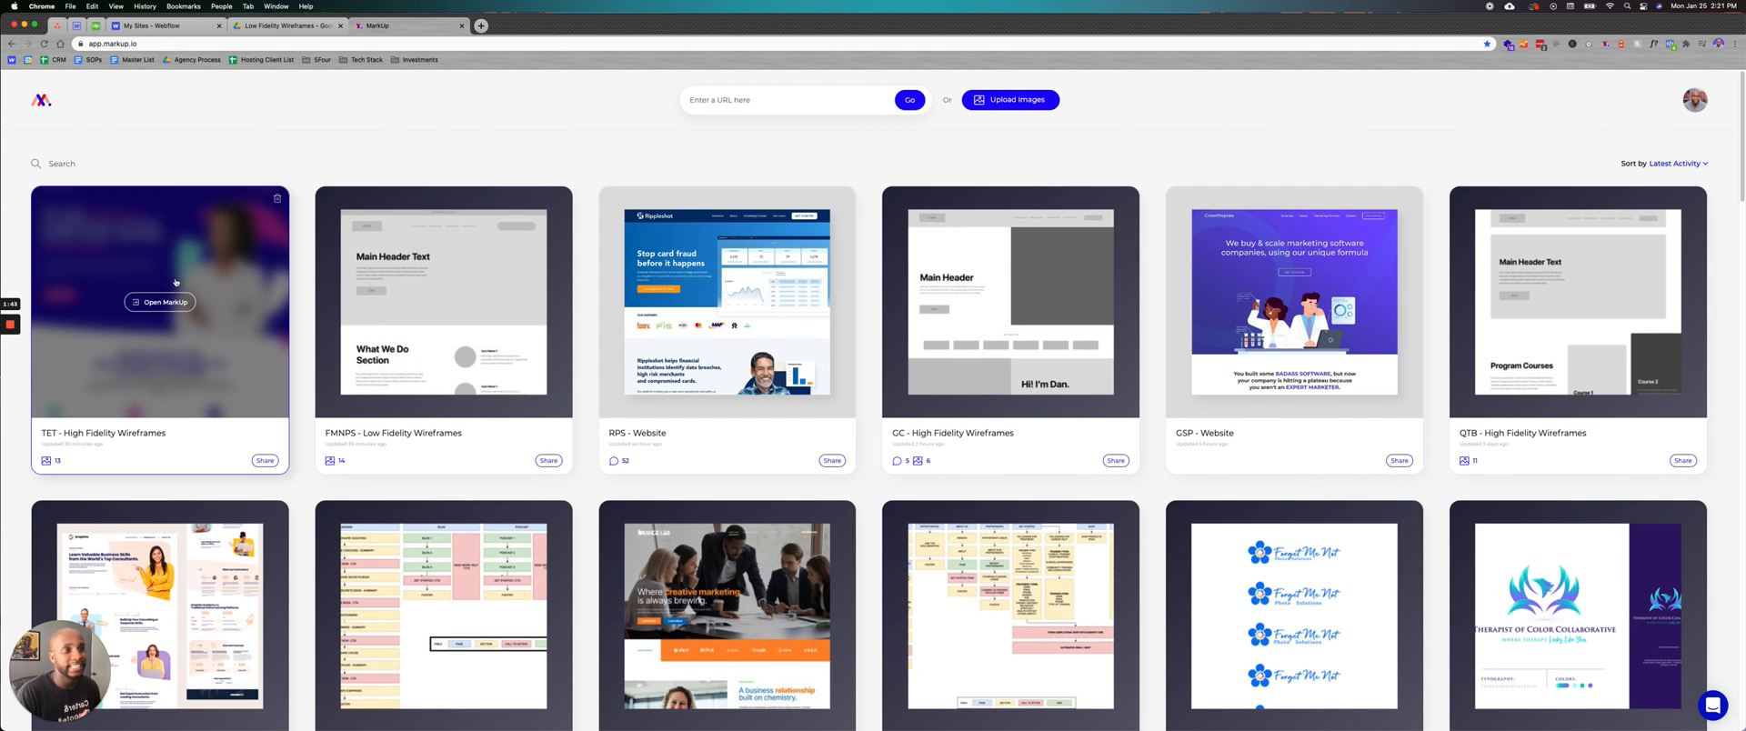
click(160, 302)
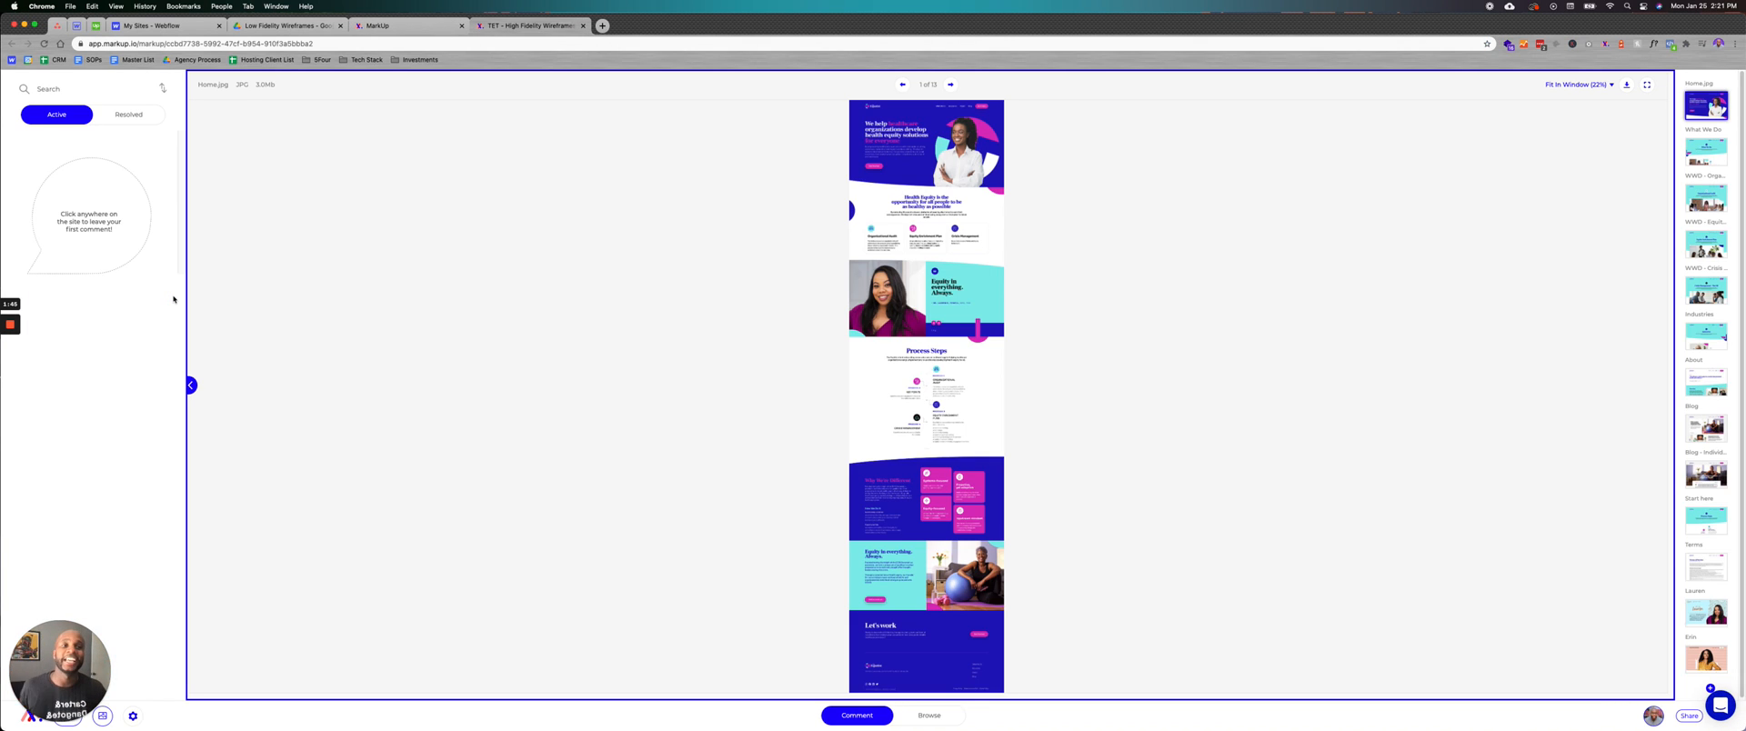
click(1579, 85)
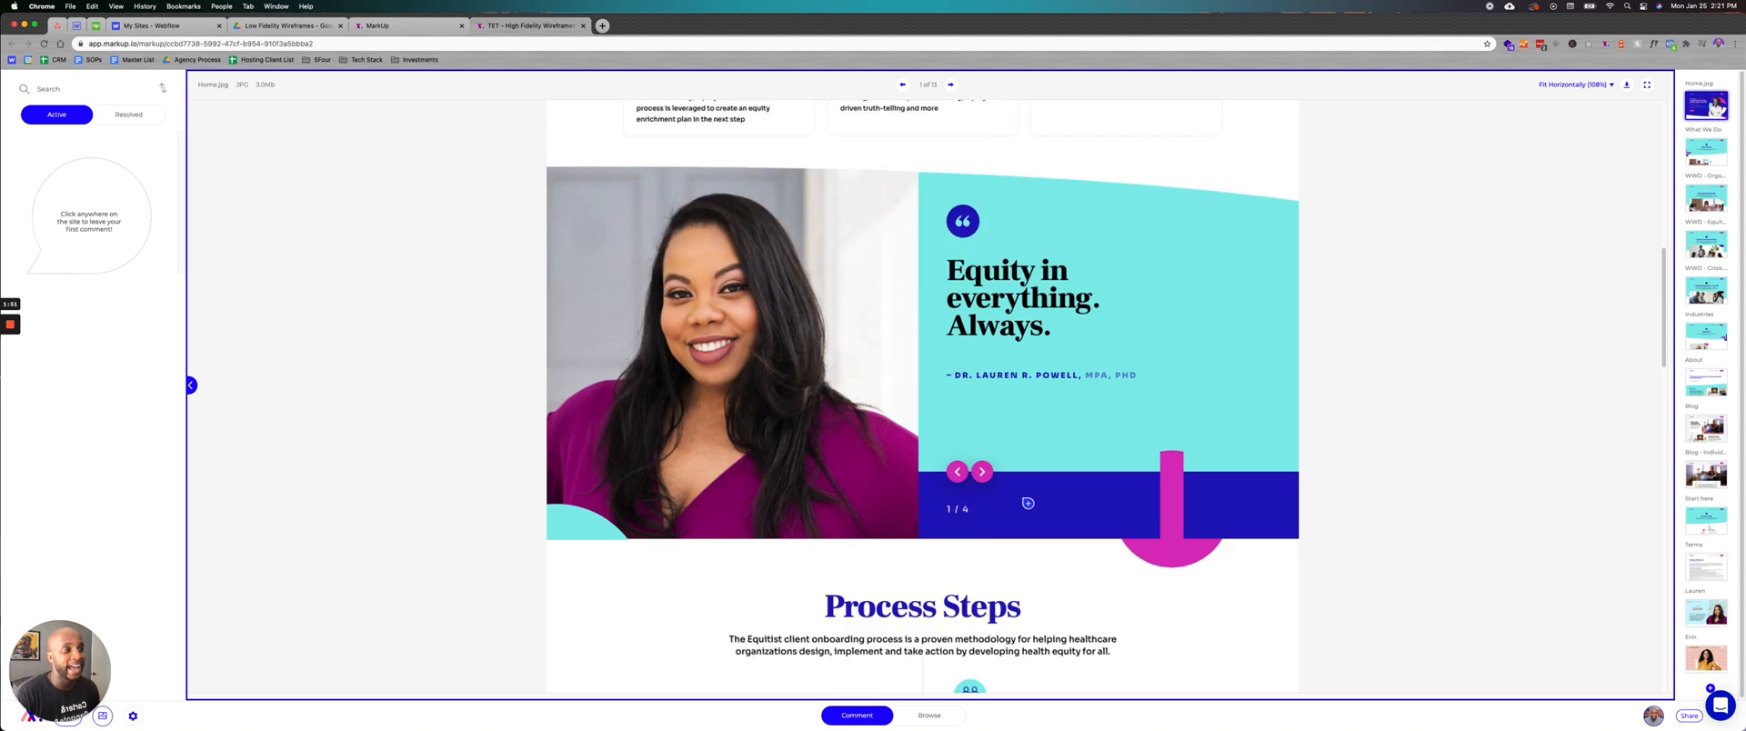
scroll(down, 3)
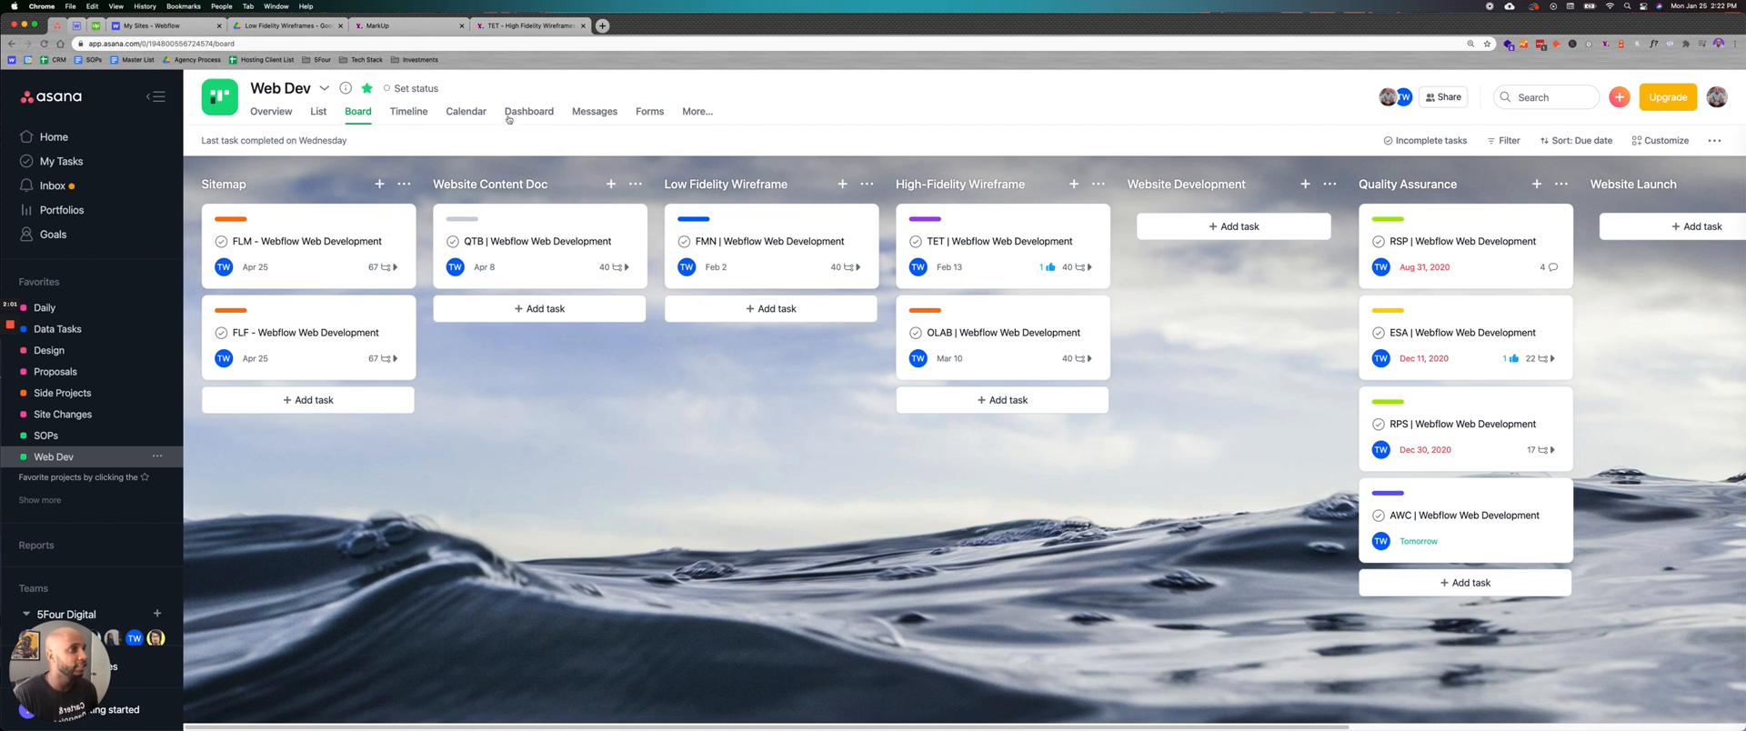
mouse_move(357, 334)
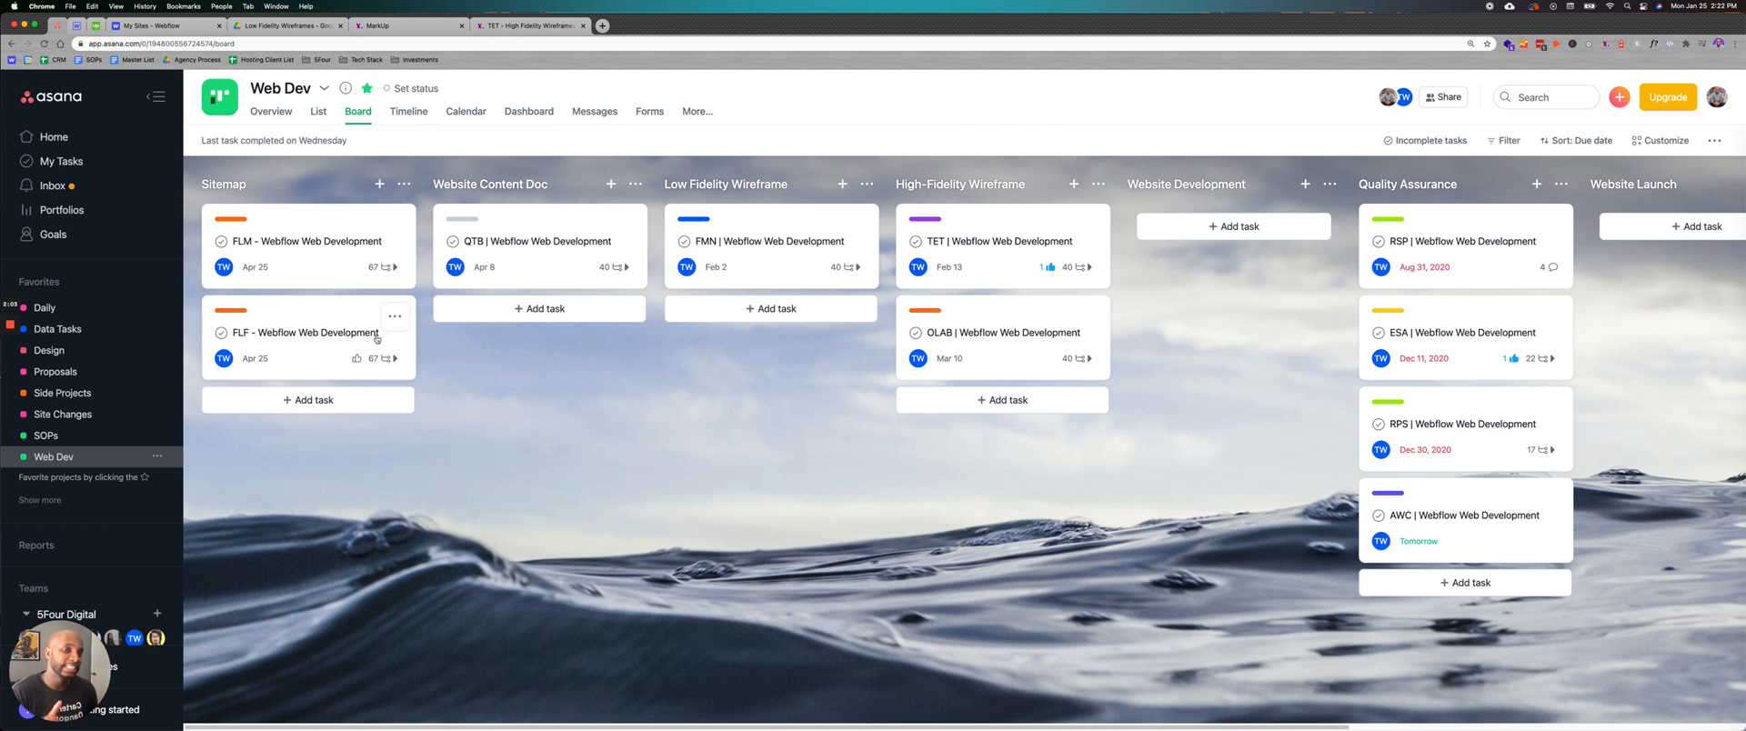
mouse_move(901, 509)
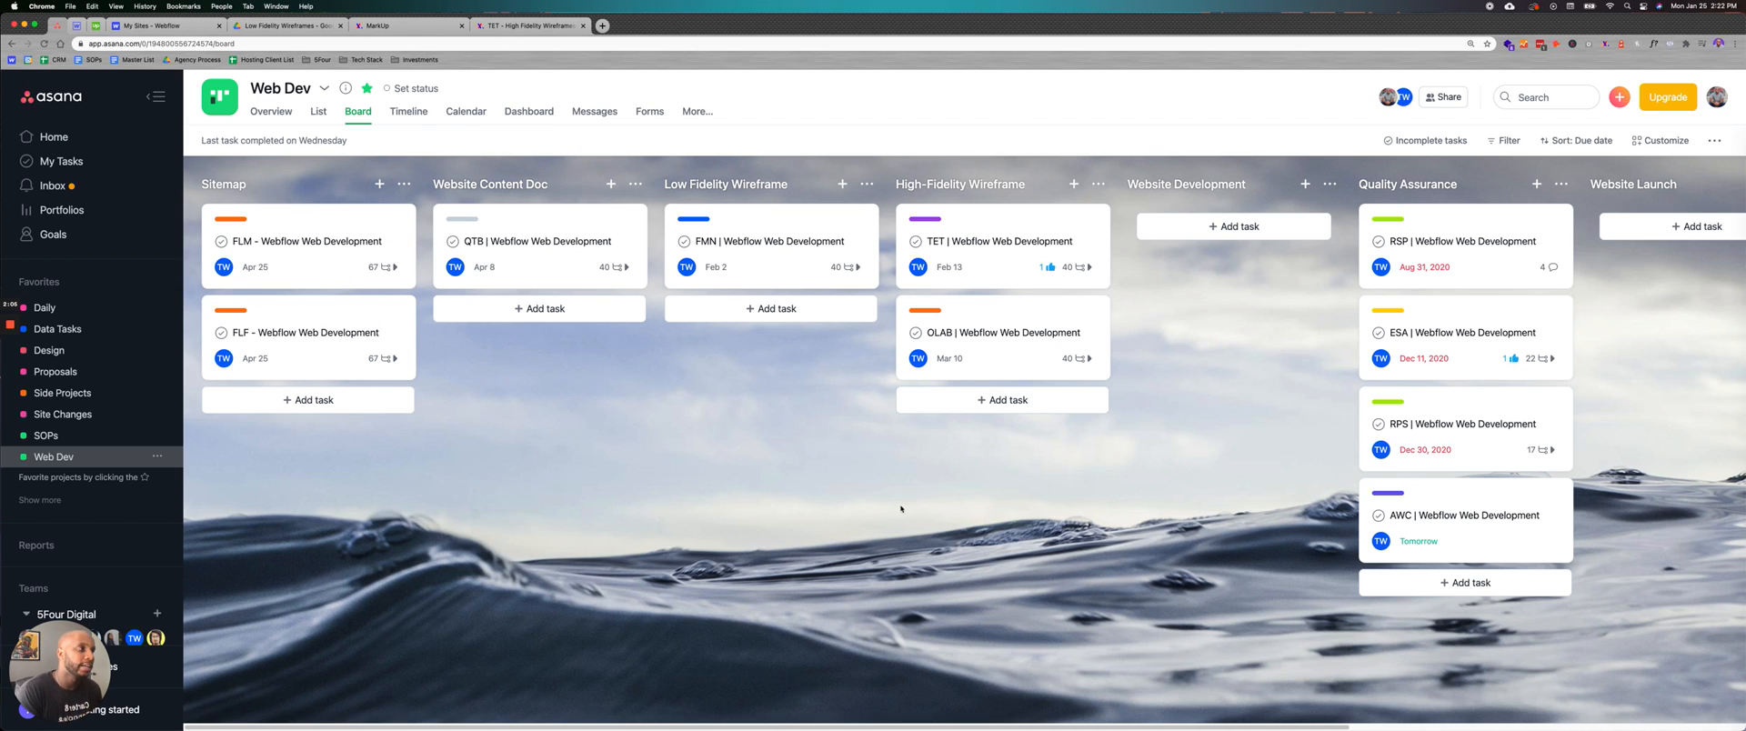
mouse_move(1253, 222)
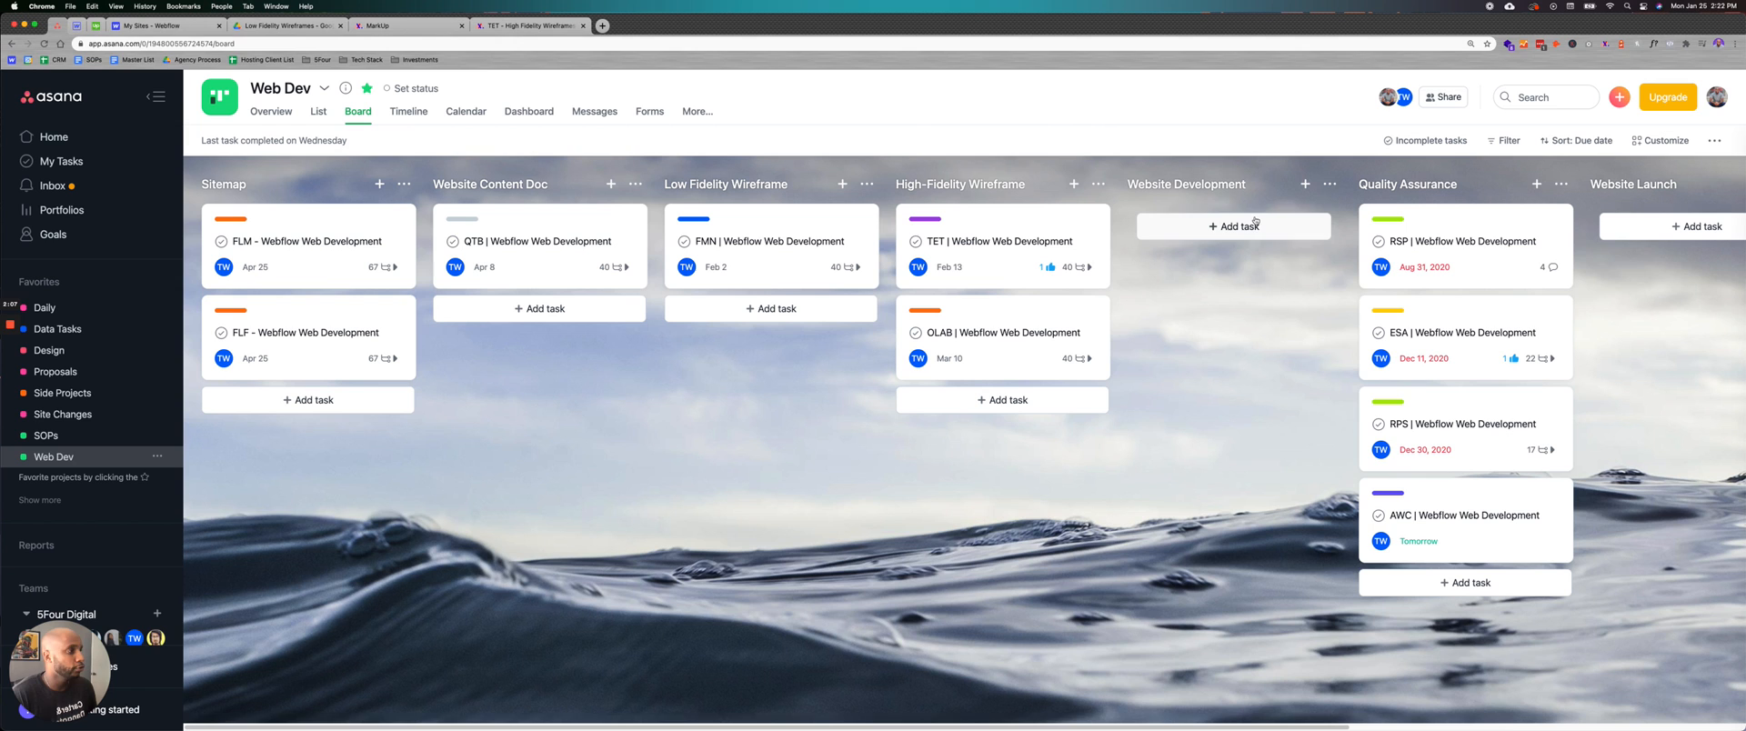
- Scroll the Web Dev board right to reveal Website Launch and Website Management columns
scroll(right, 3)
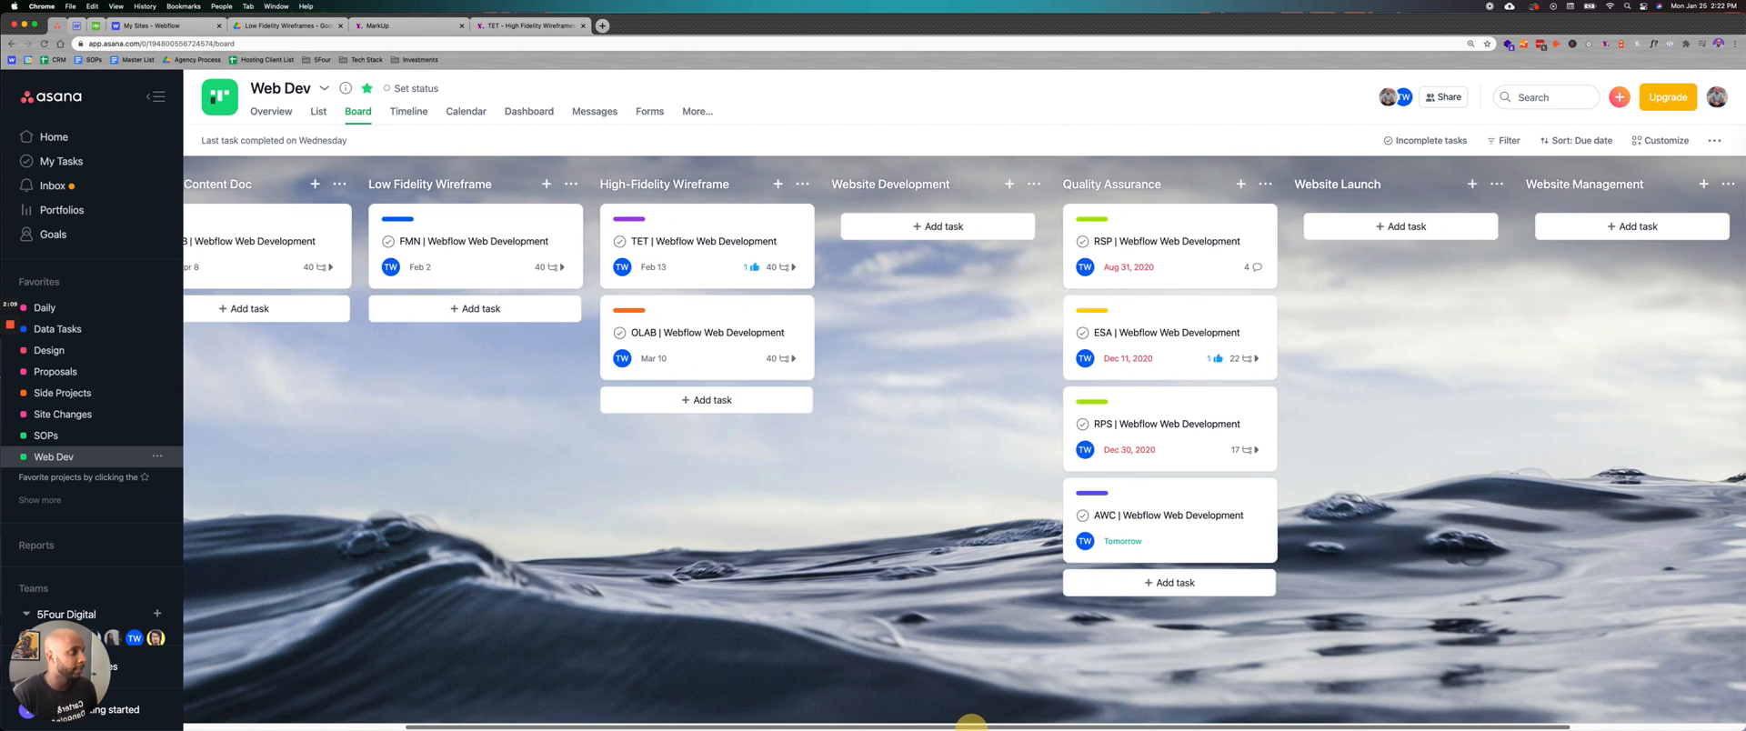
scroll(right, 3)
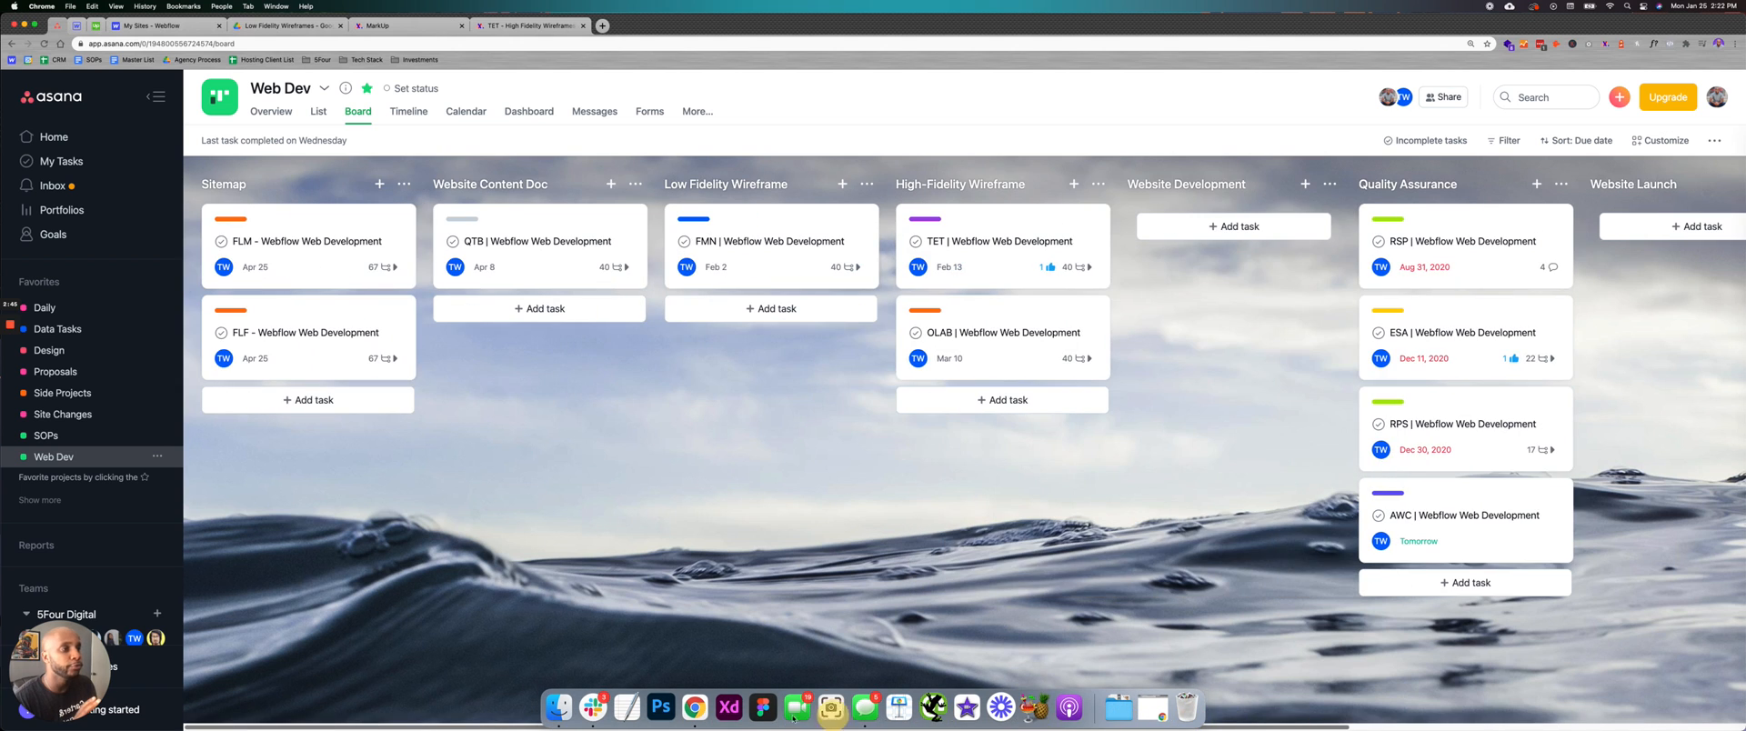
scroll(right, 3)
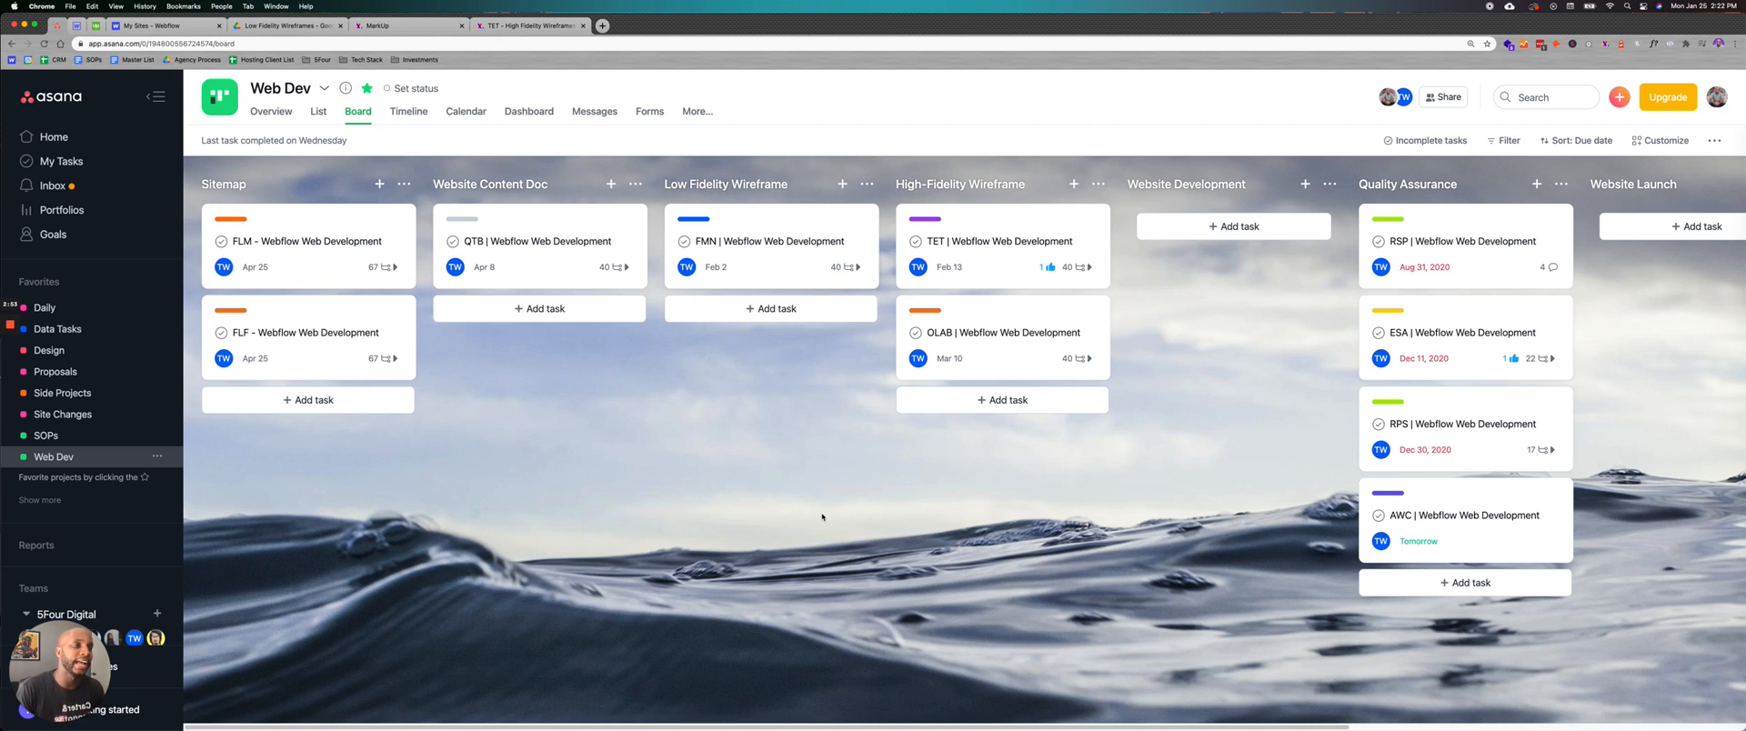
mouse_move(844, 588)
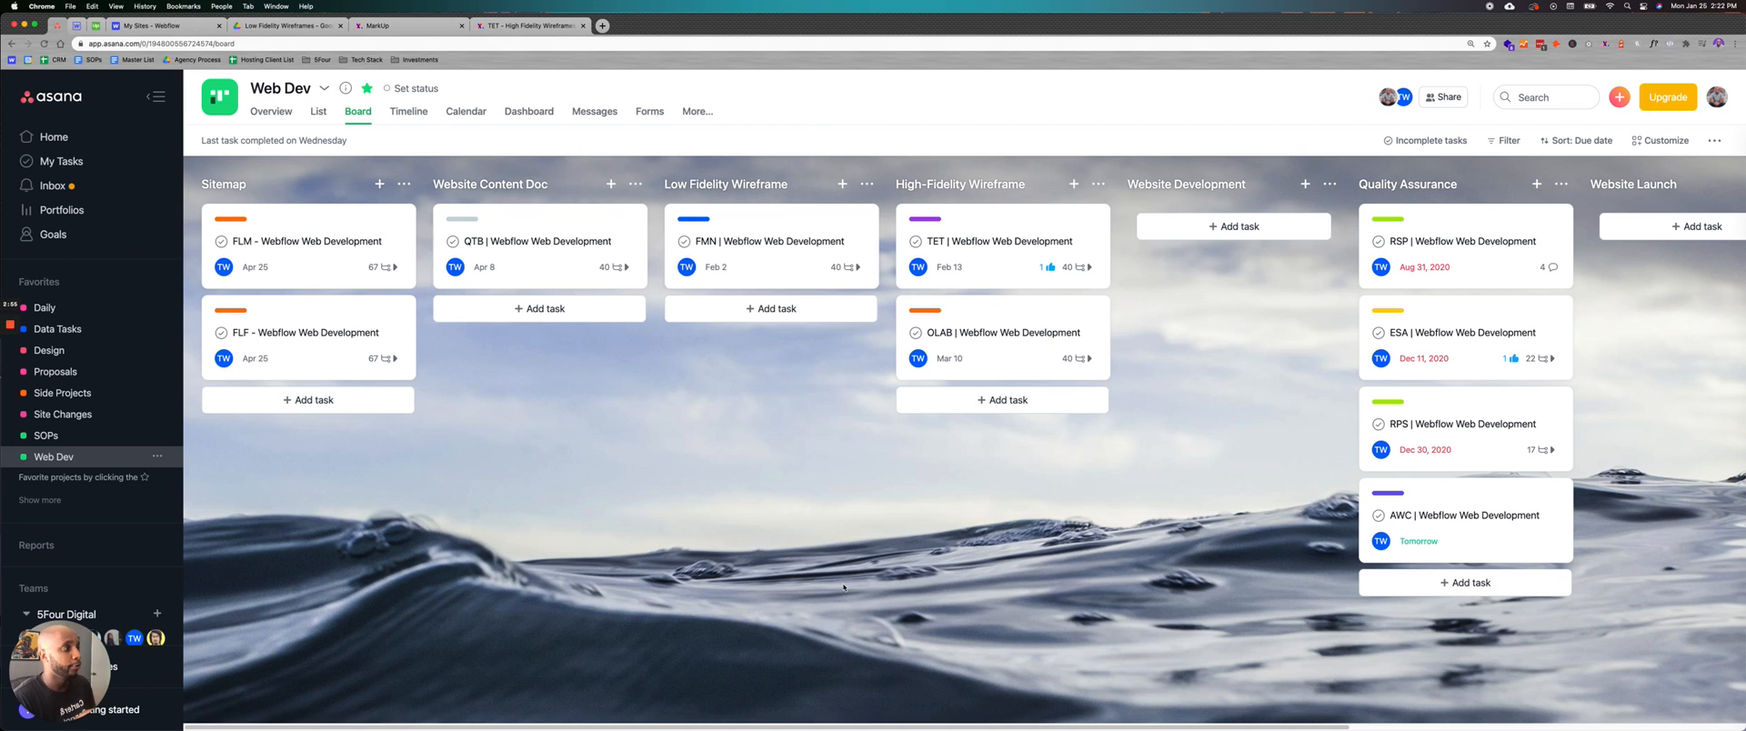
mouse_move(258, 255)
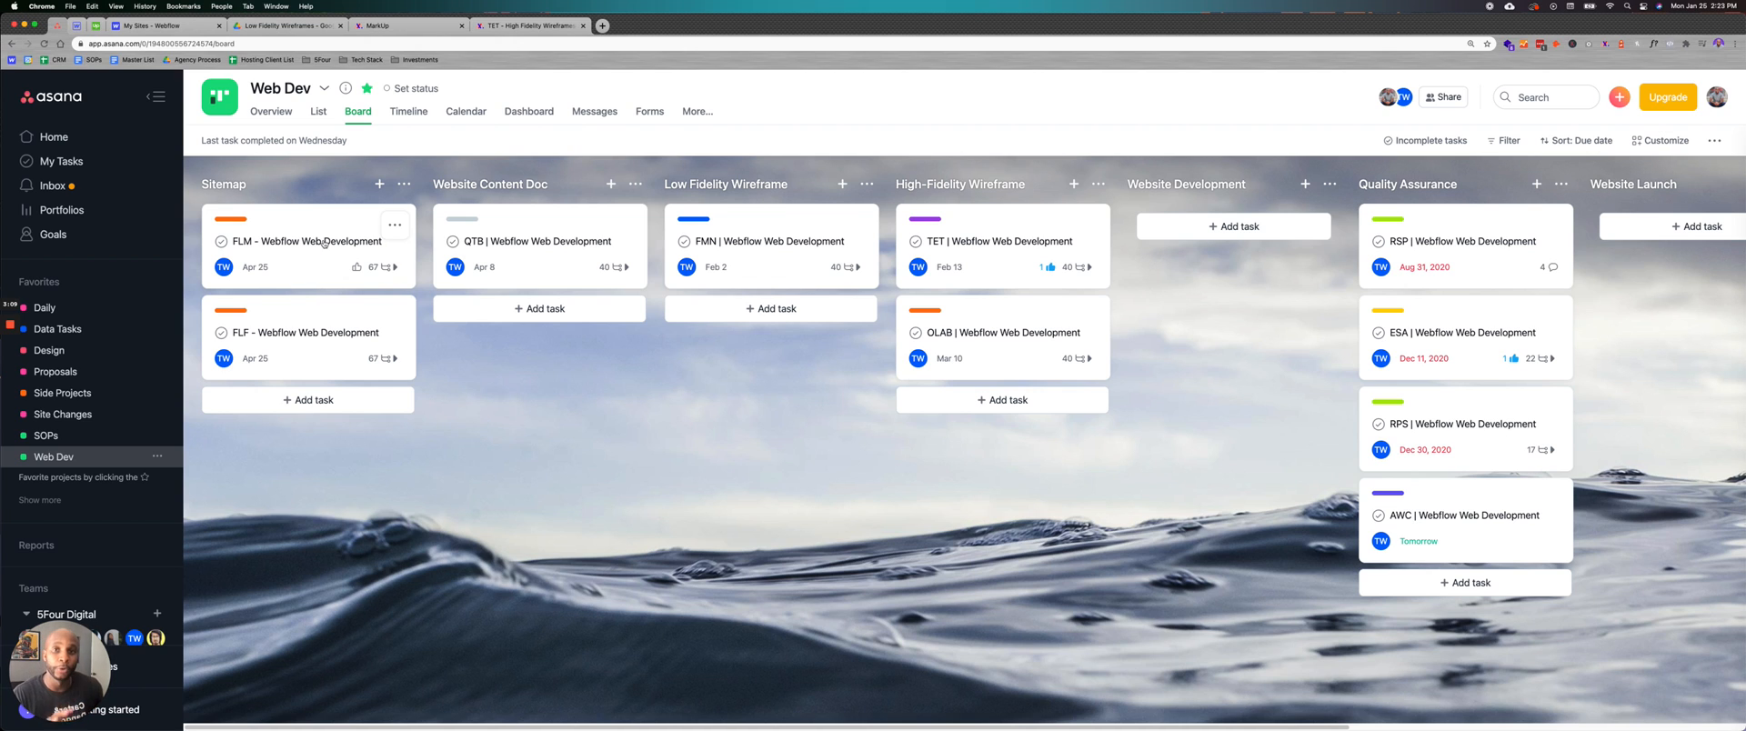
click(300, 242)
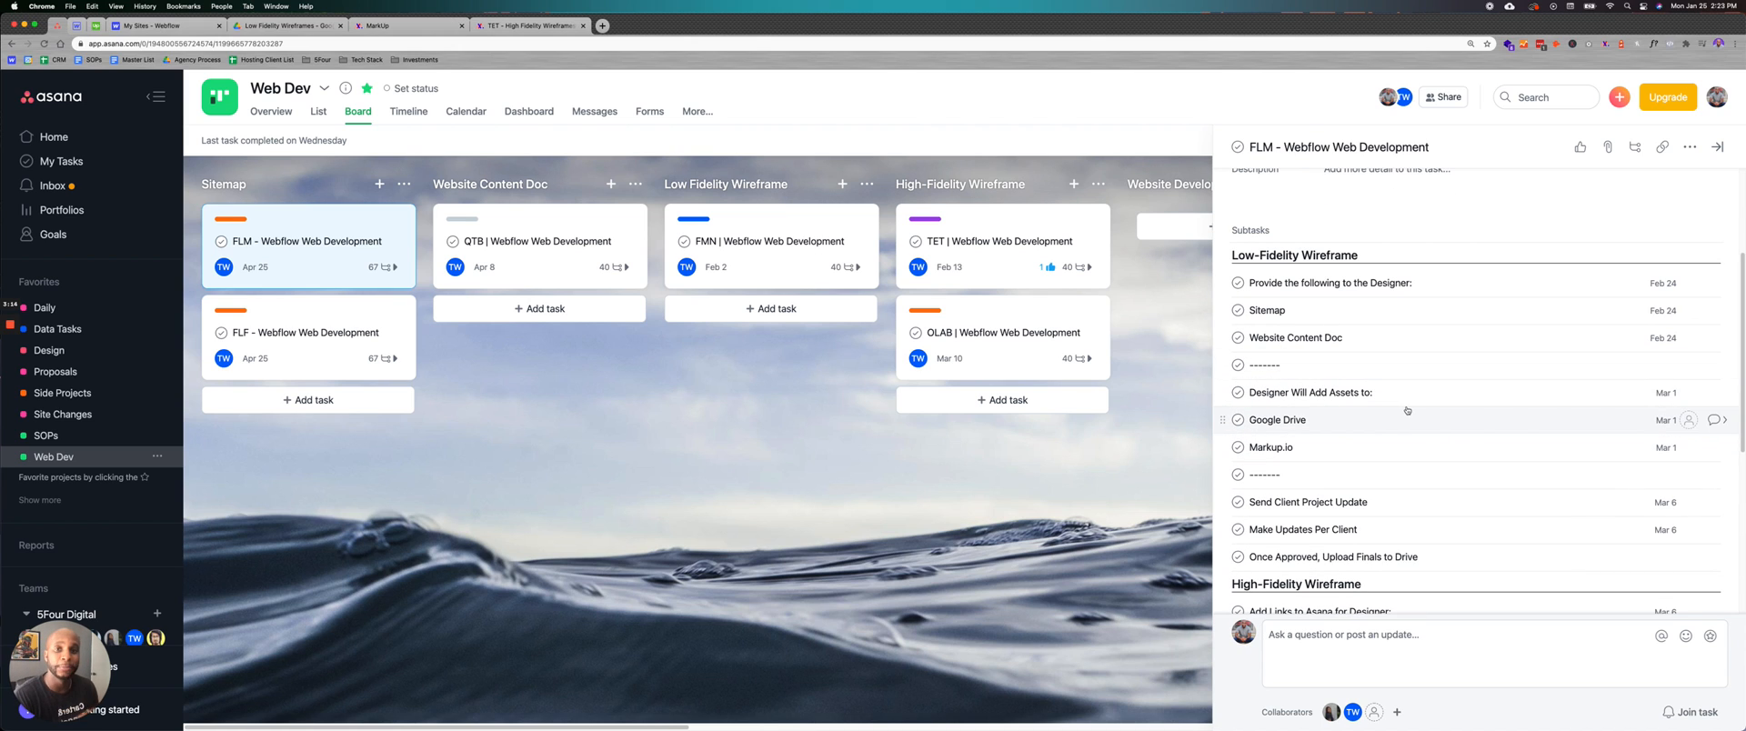
mouse_move(1377, 391)
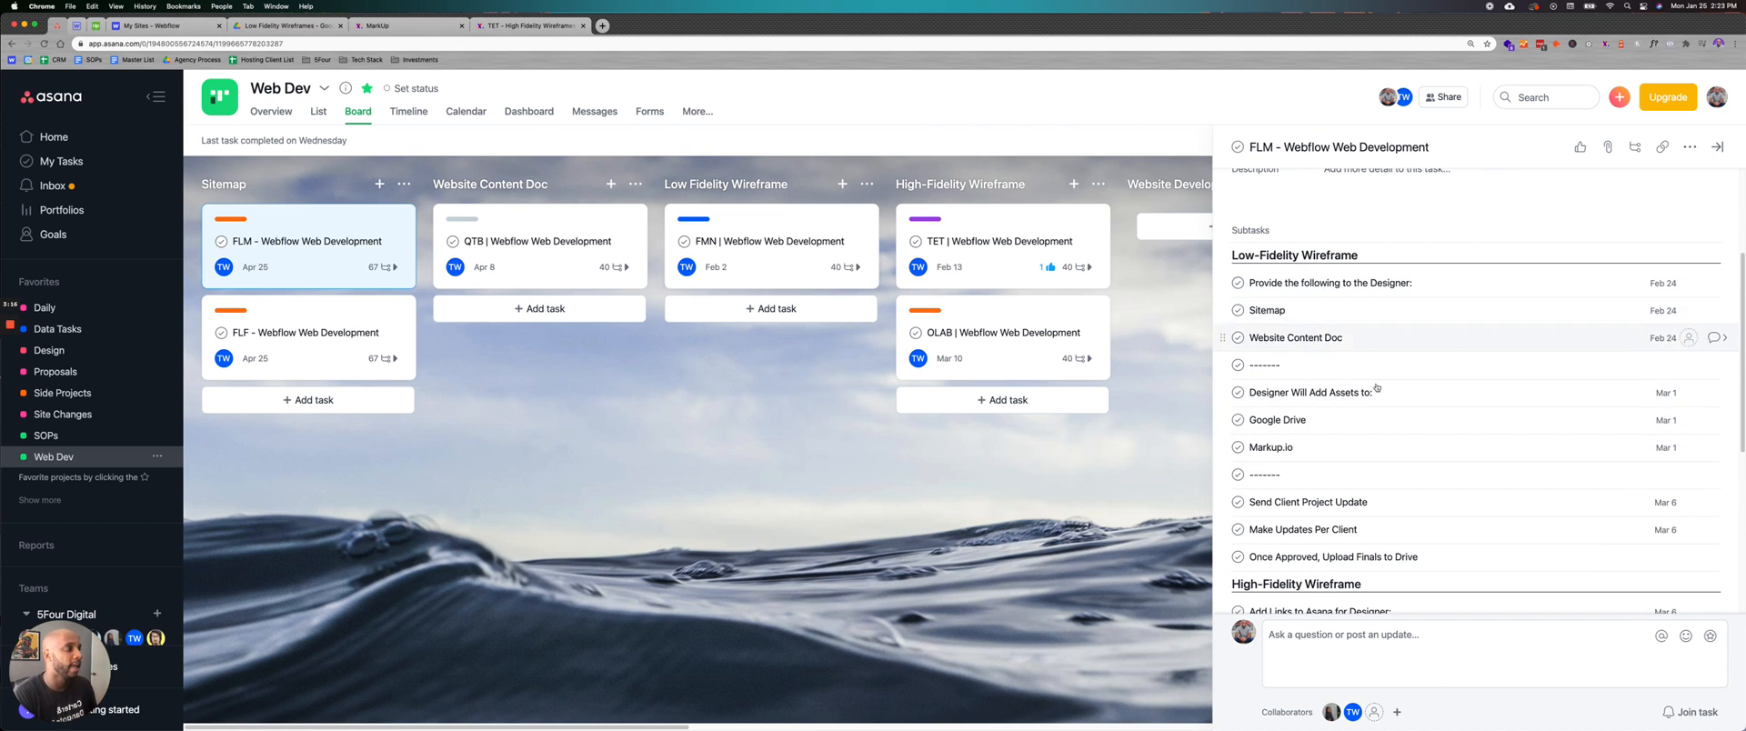
mouse_move(1377, 420)
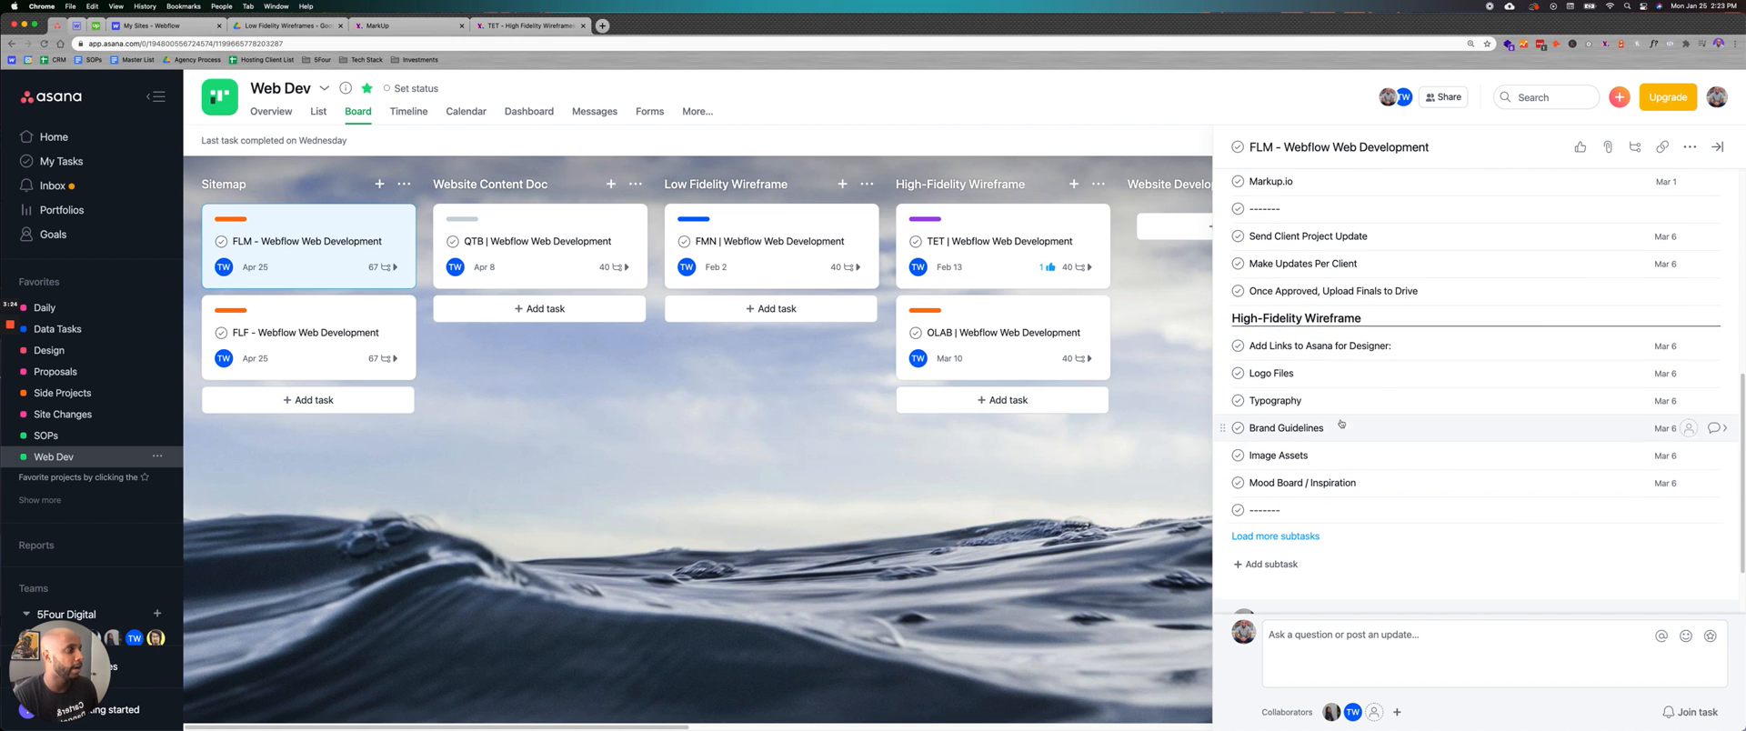
scroll(down, 3)
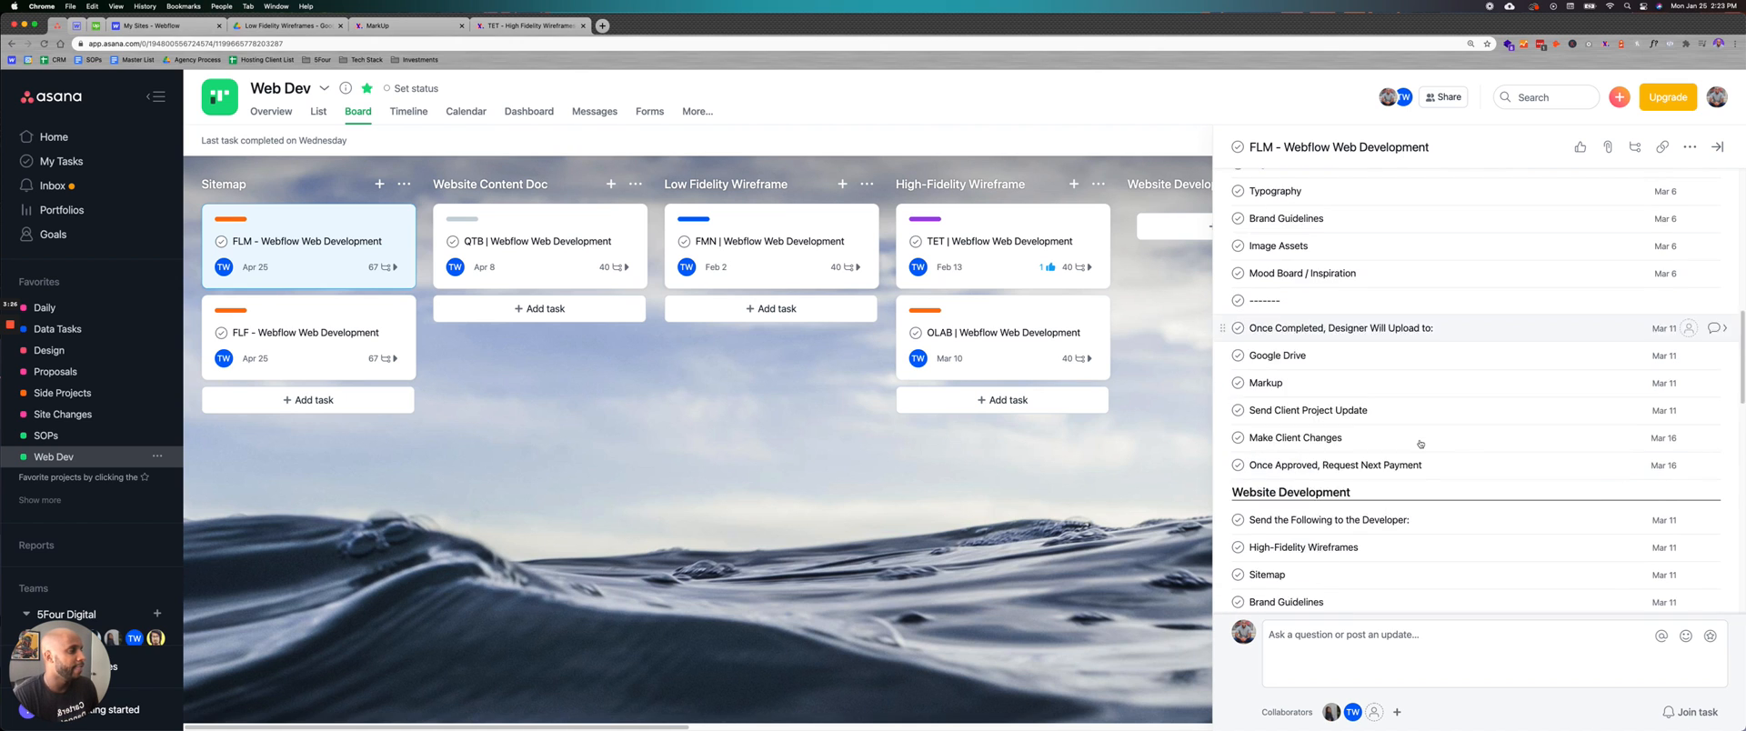
scroll(down, 3)
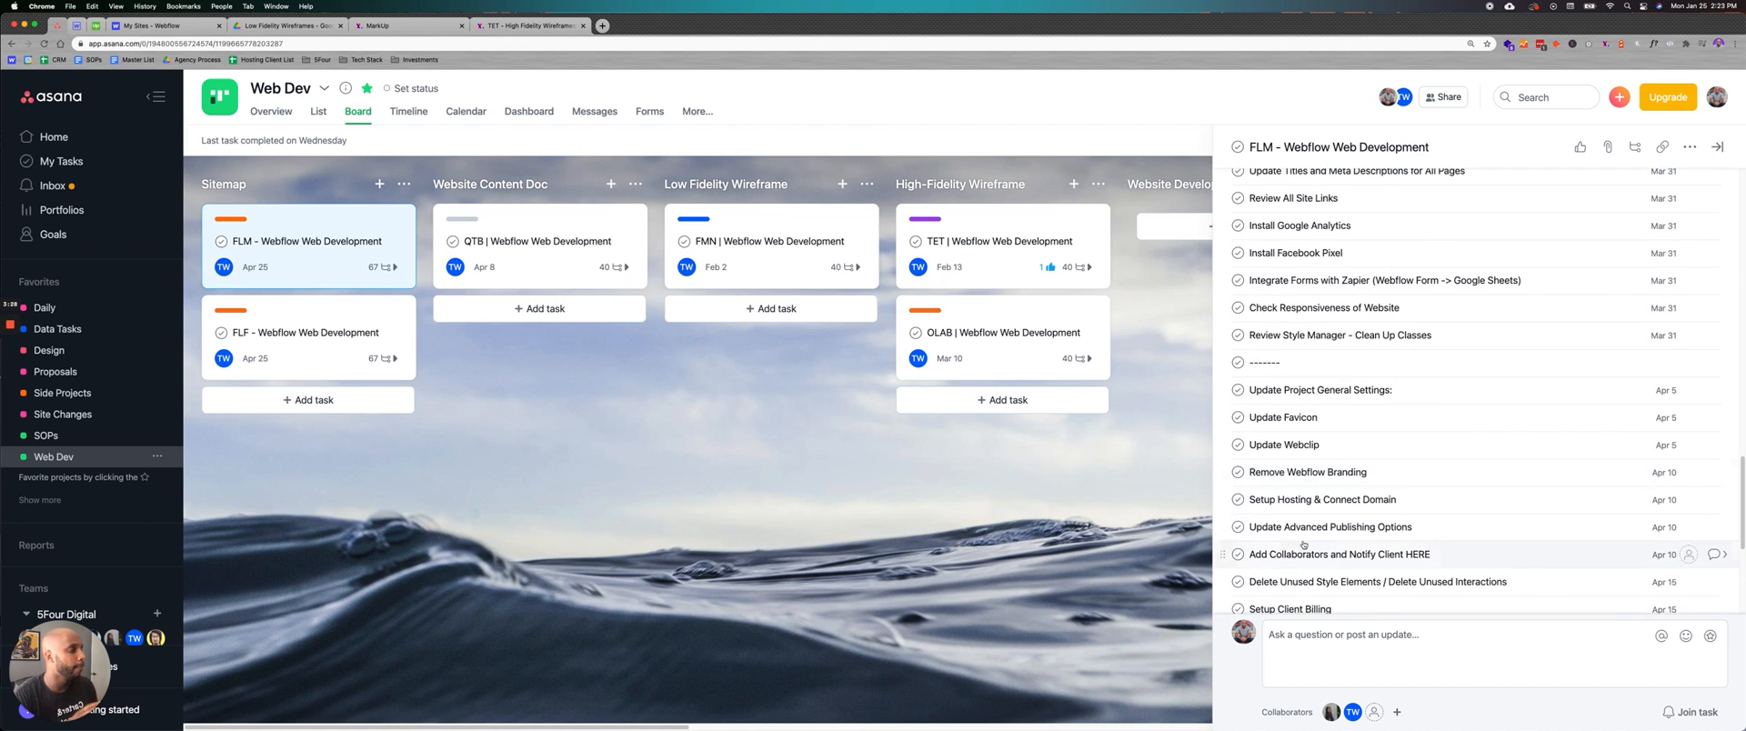
scroll(down, 3)
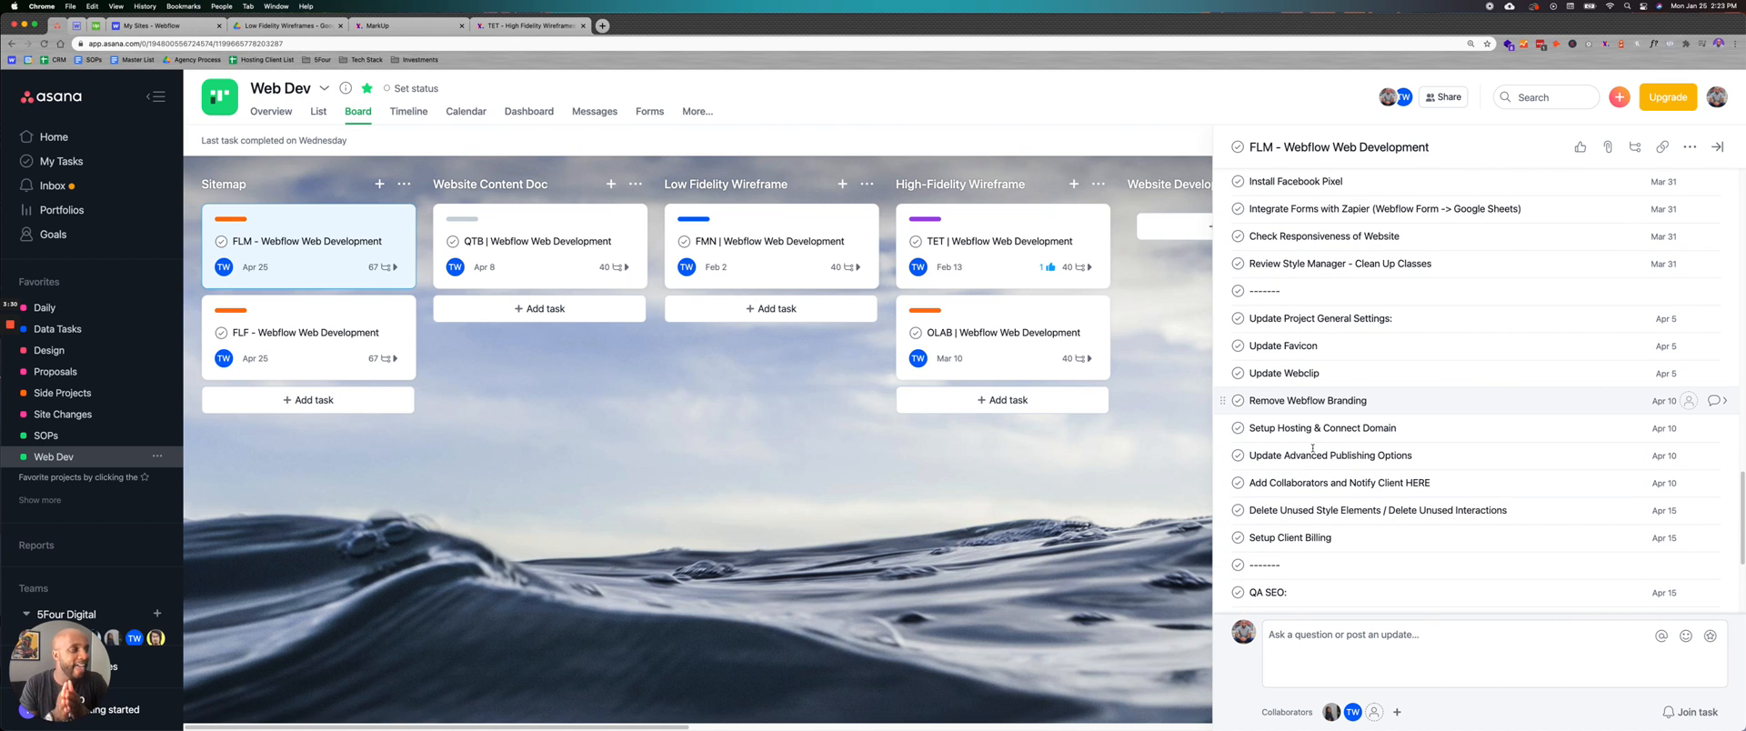
mouse_move(1312, 482)
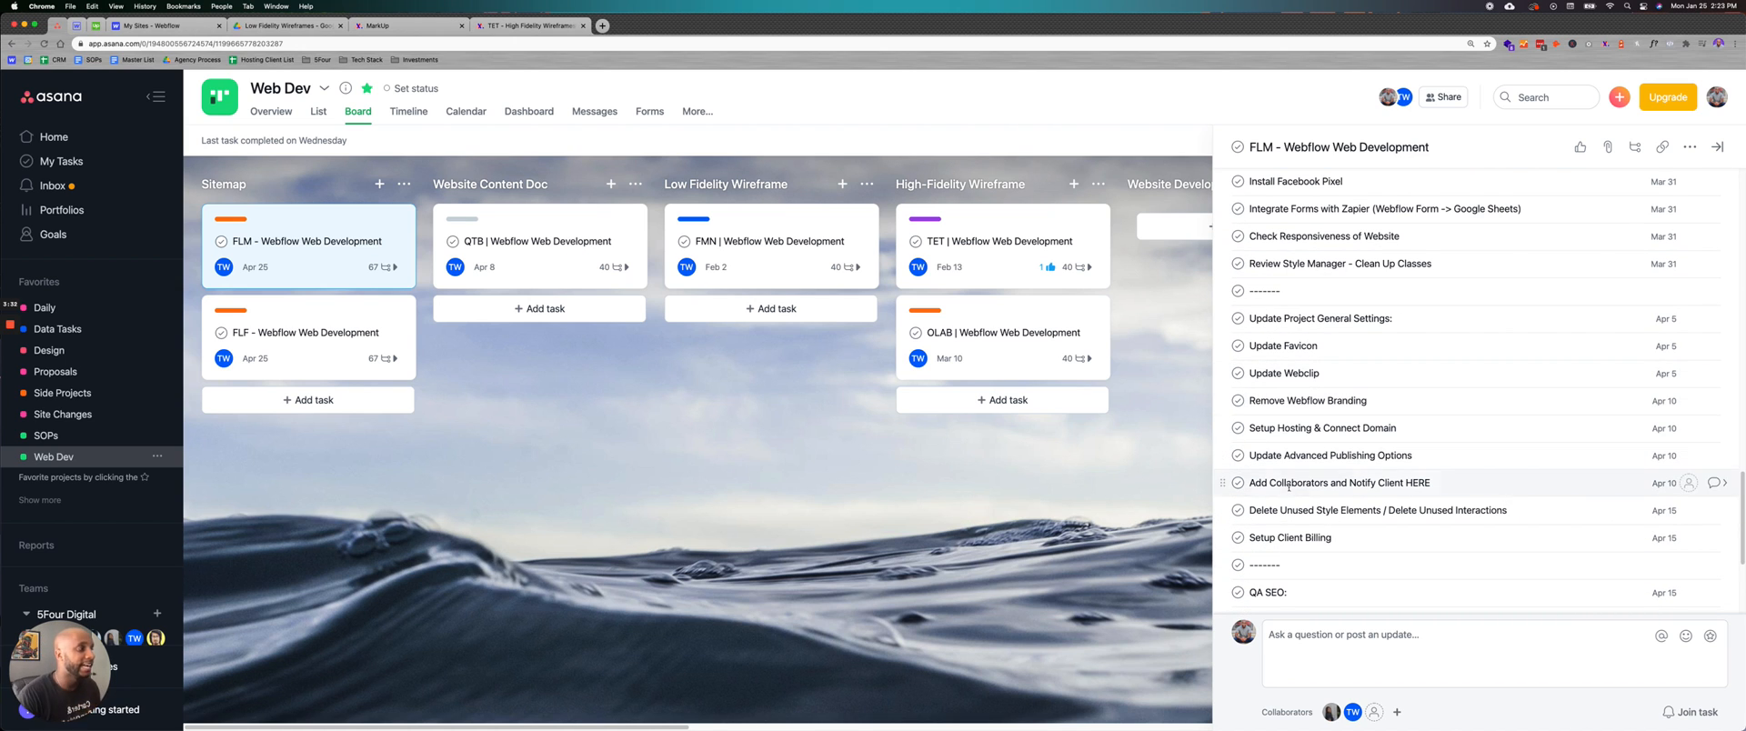
scroll(down, 3)
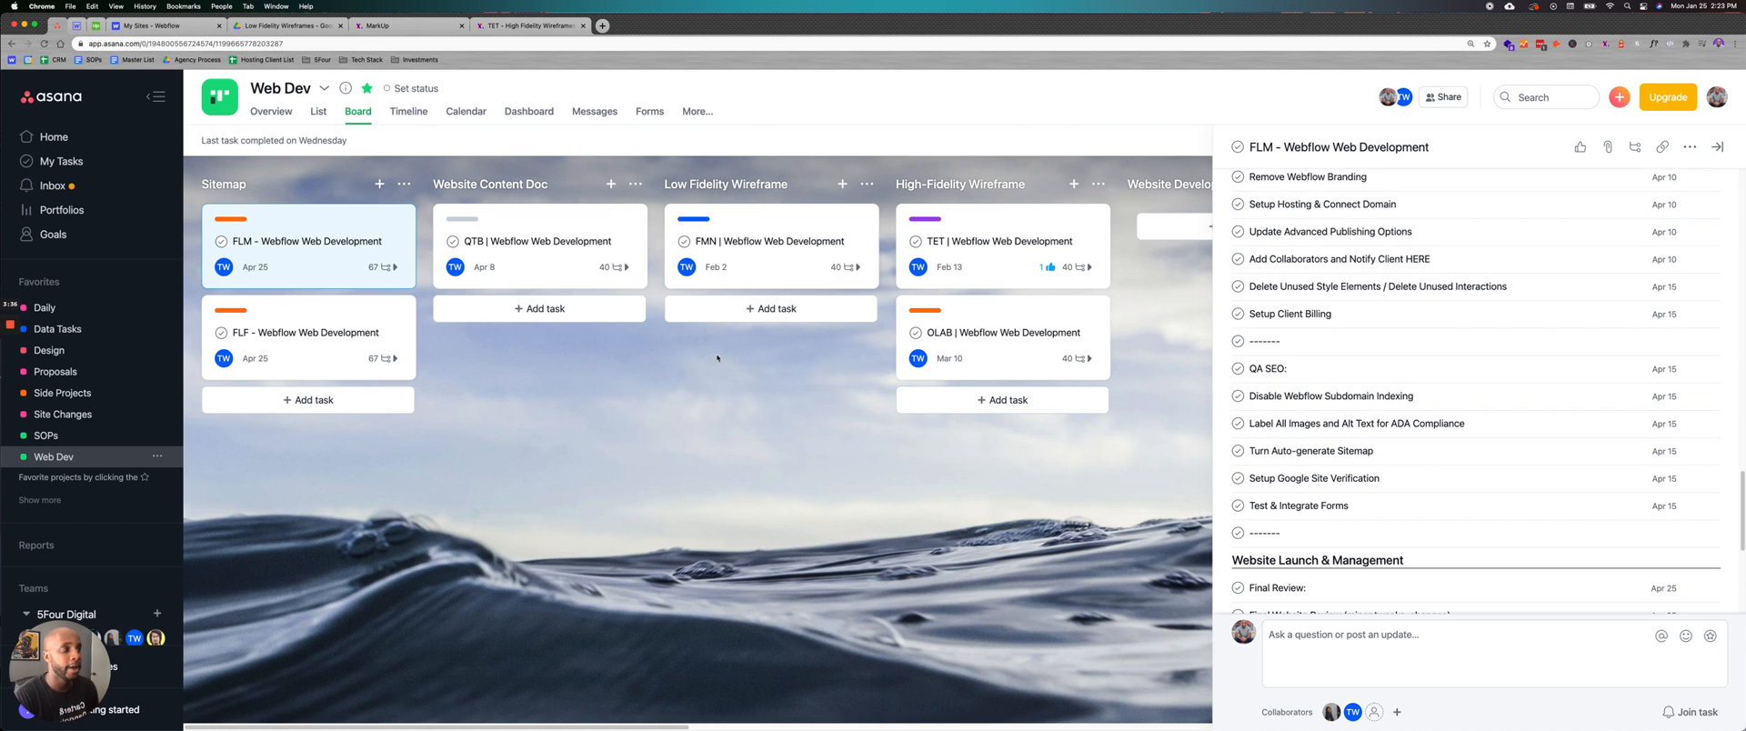
click(1716, 145)
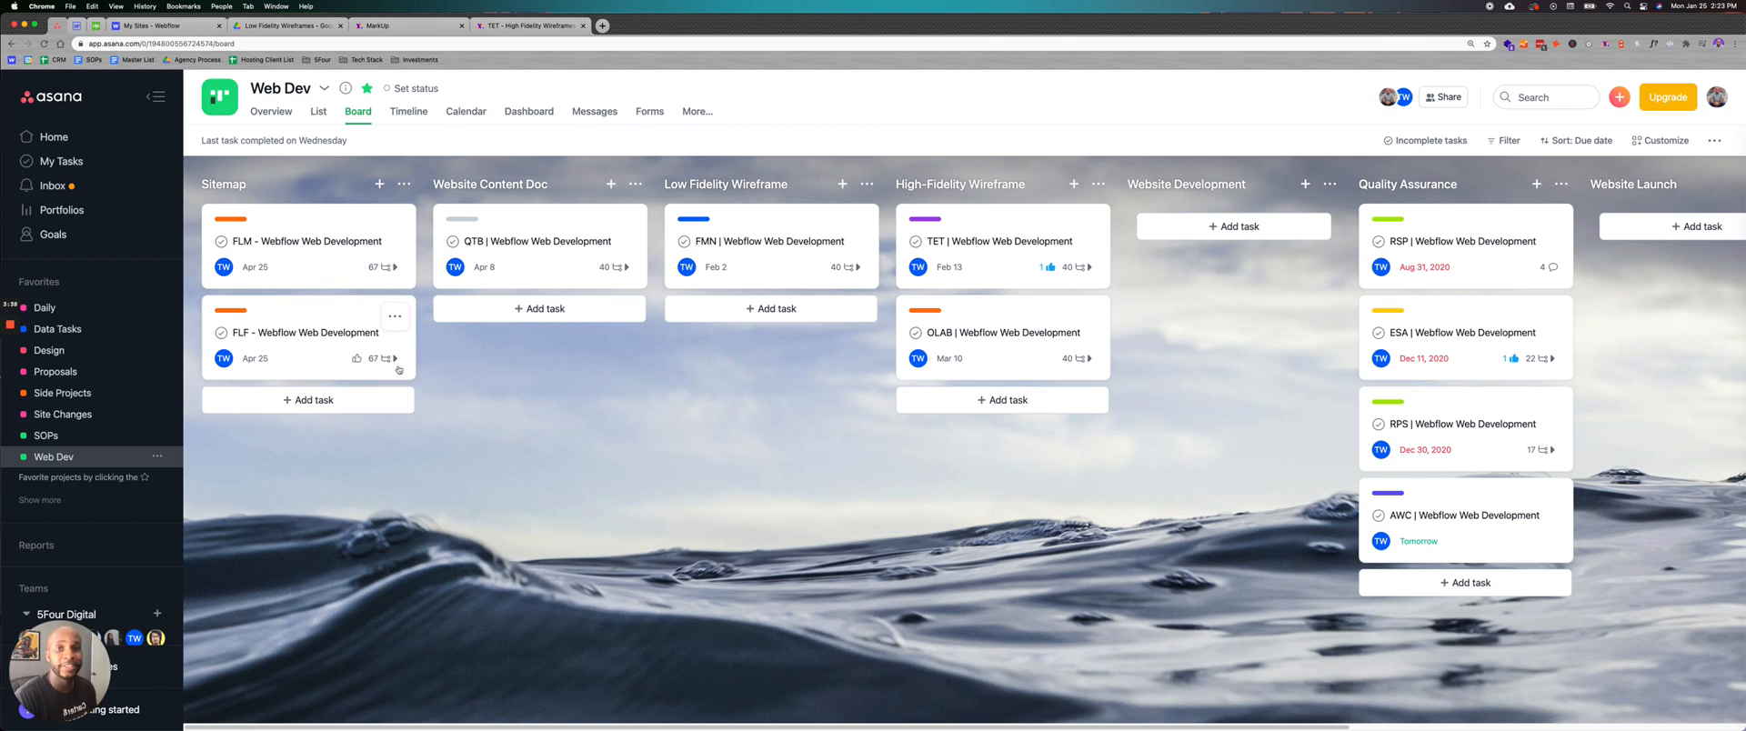
- Switch to the Design project board from Favorites in the sidebar
click(50, 351)
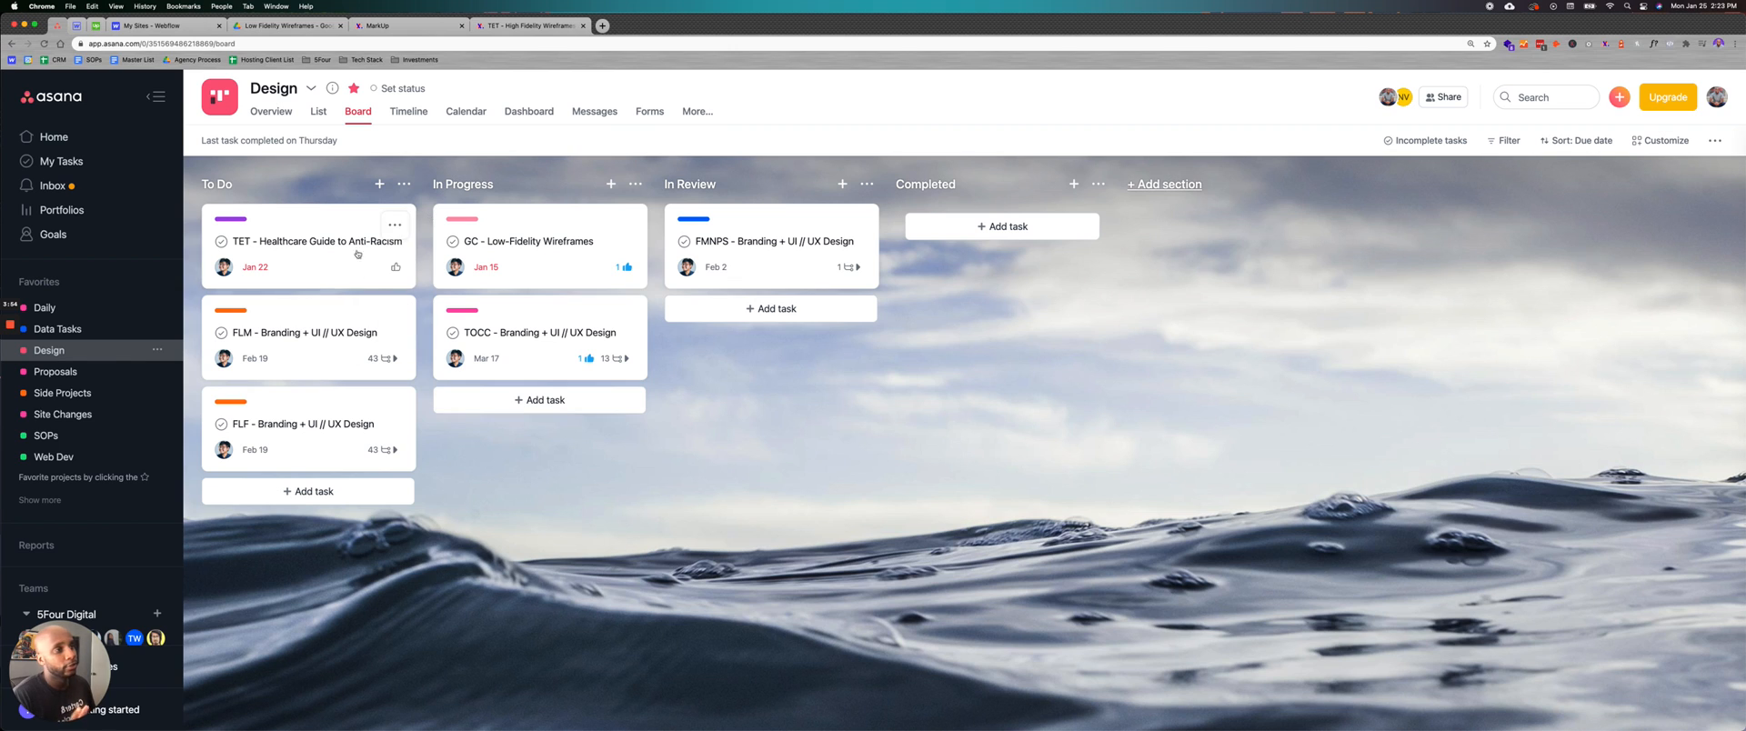
mouse_move(663, 231)
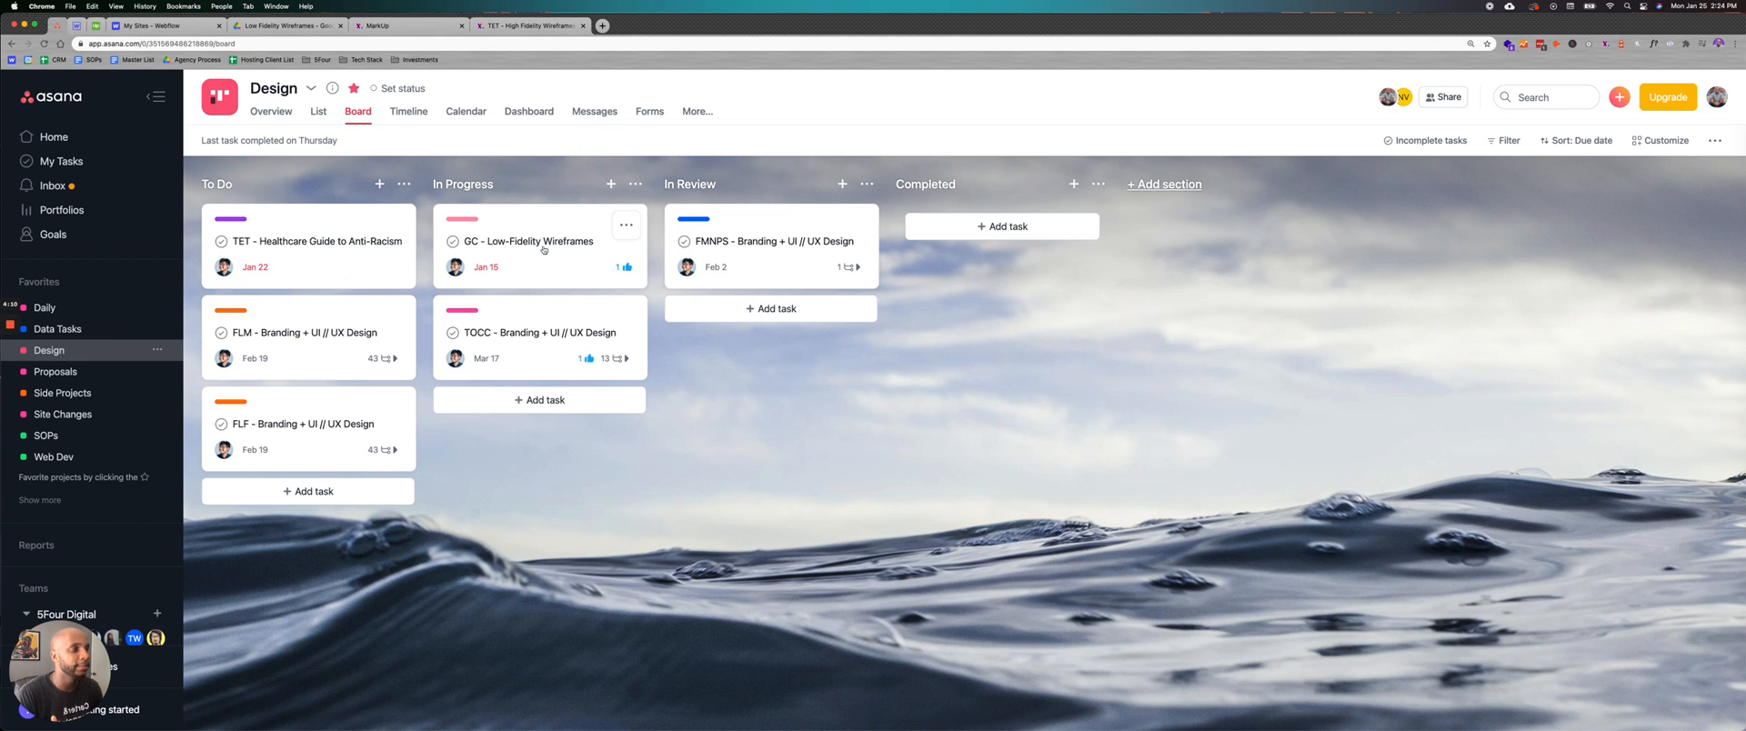
- Open the FMNPS branding task details and load all subtasks down to Website UI Design items
click(771, 240)
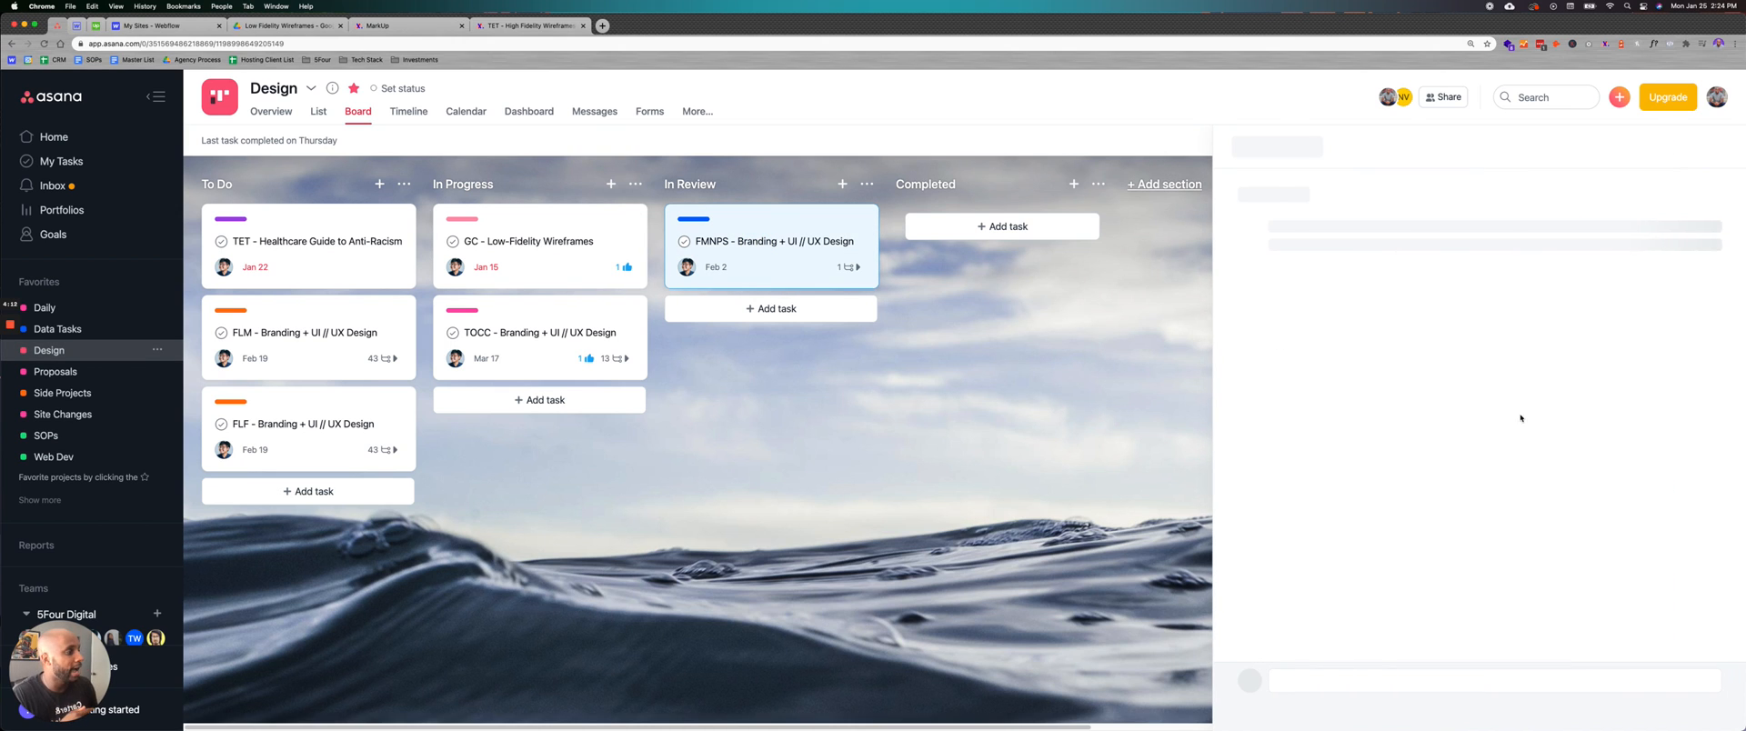
click(768, 241)
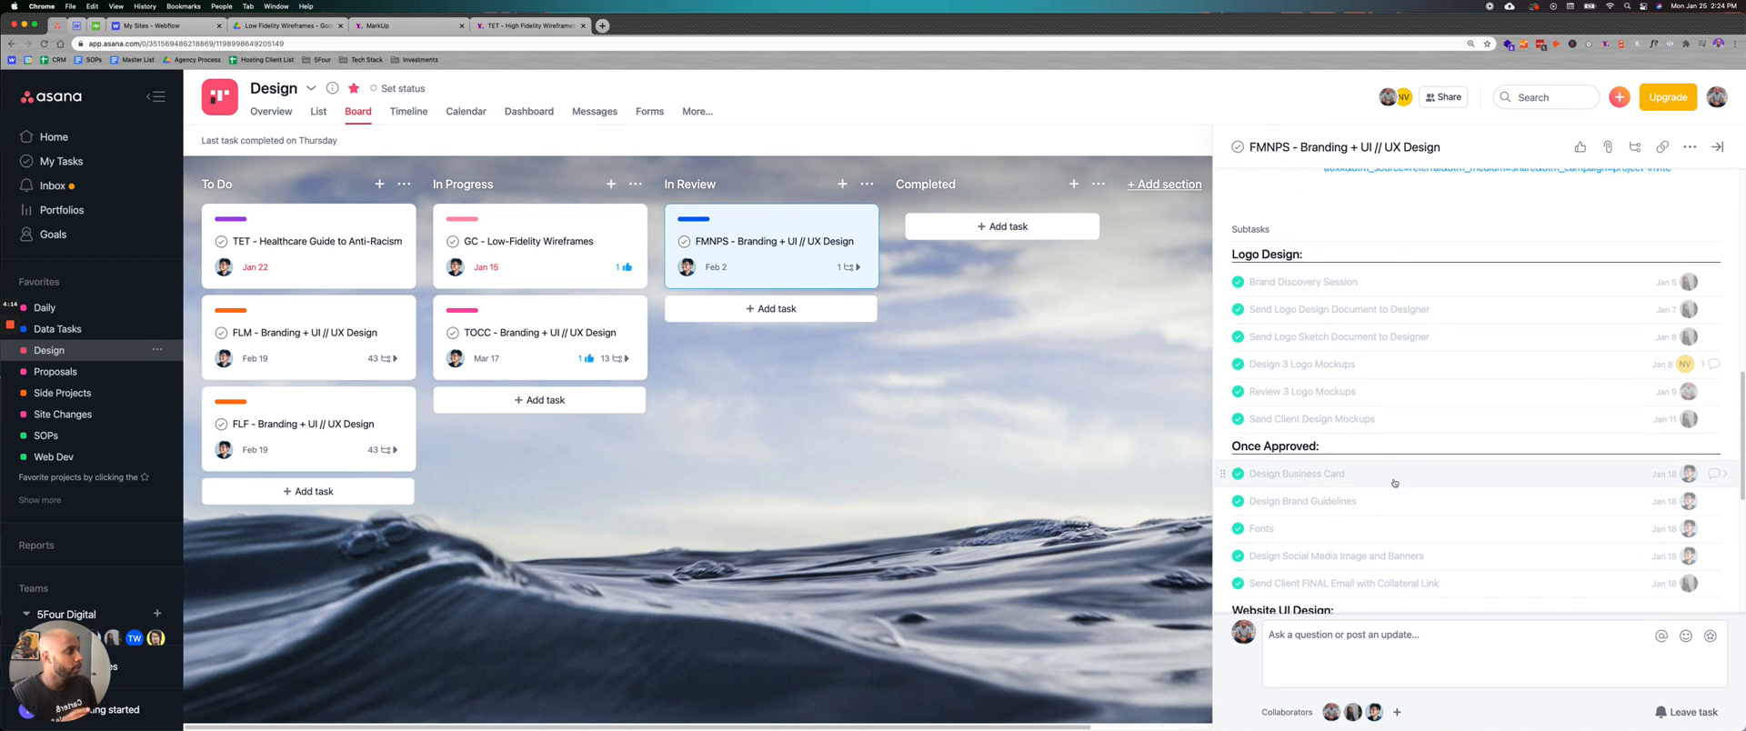
scroll(down, 3)
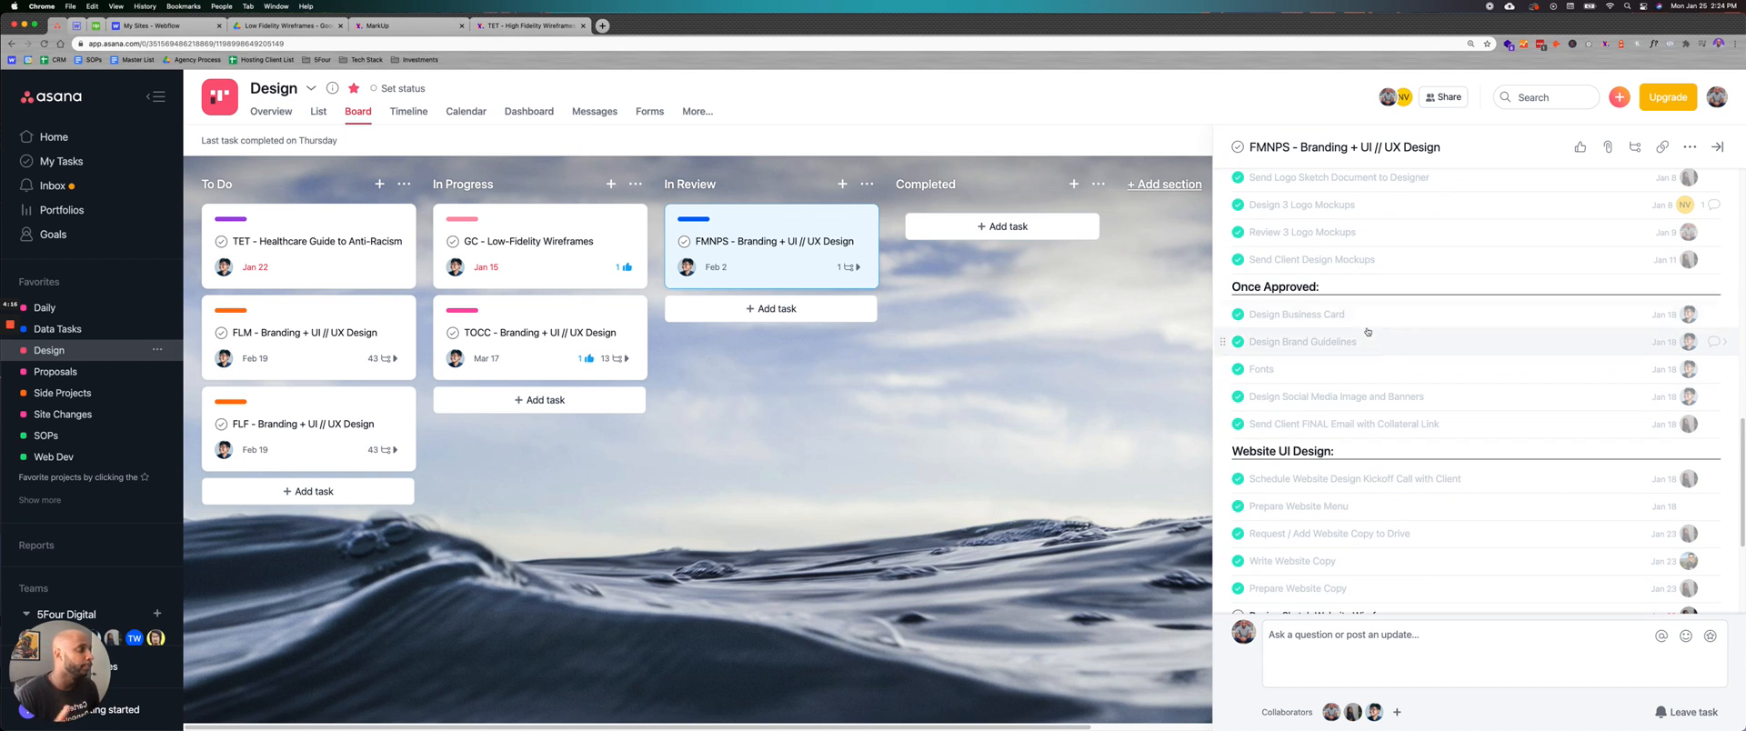
scroll(down, 3)
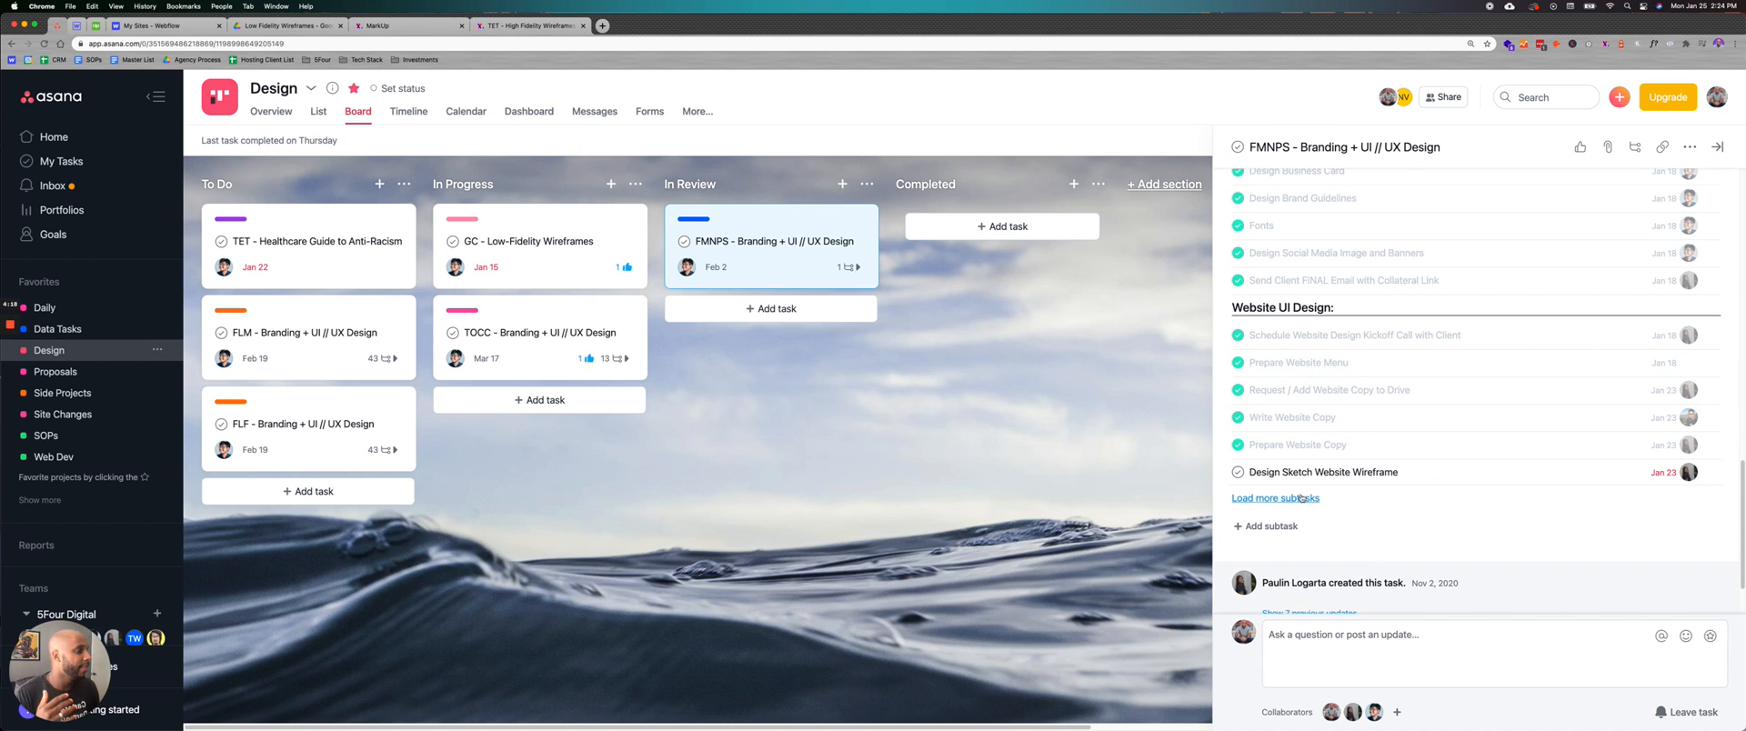
click(1276, 499)
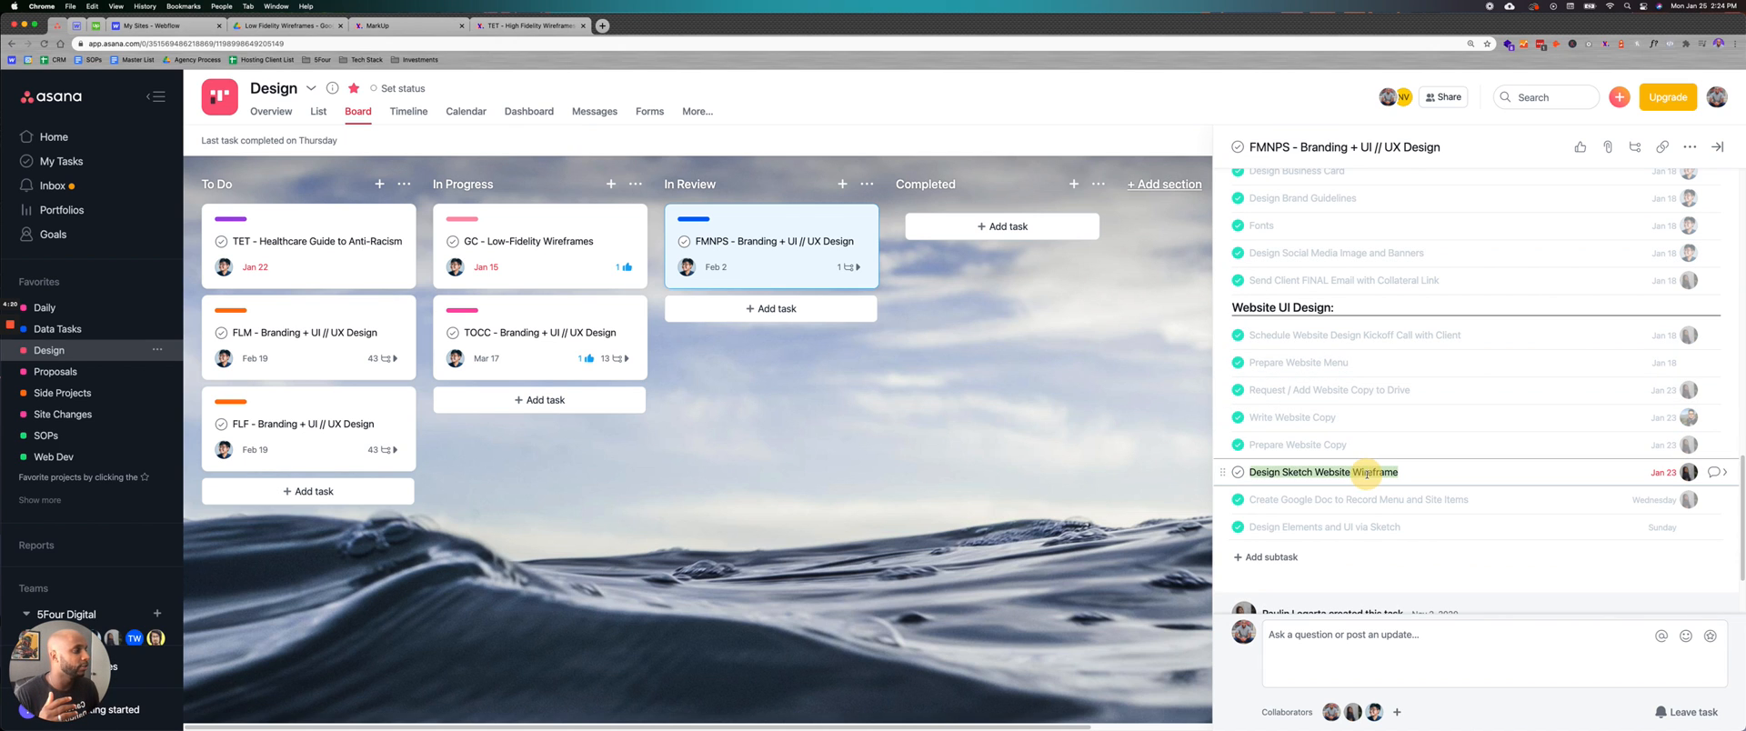